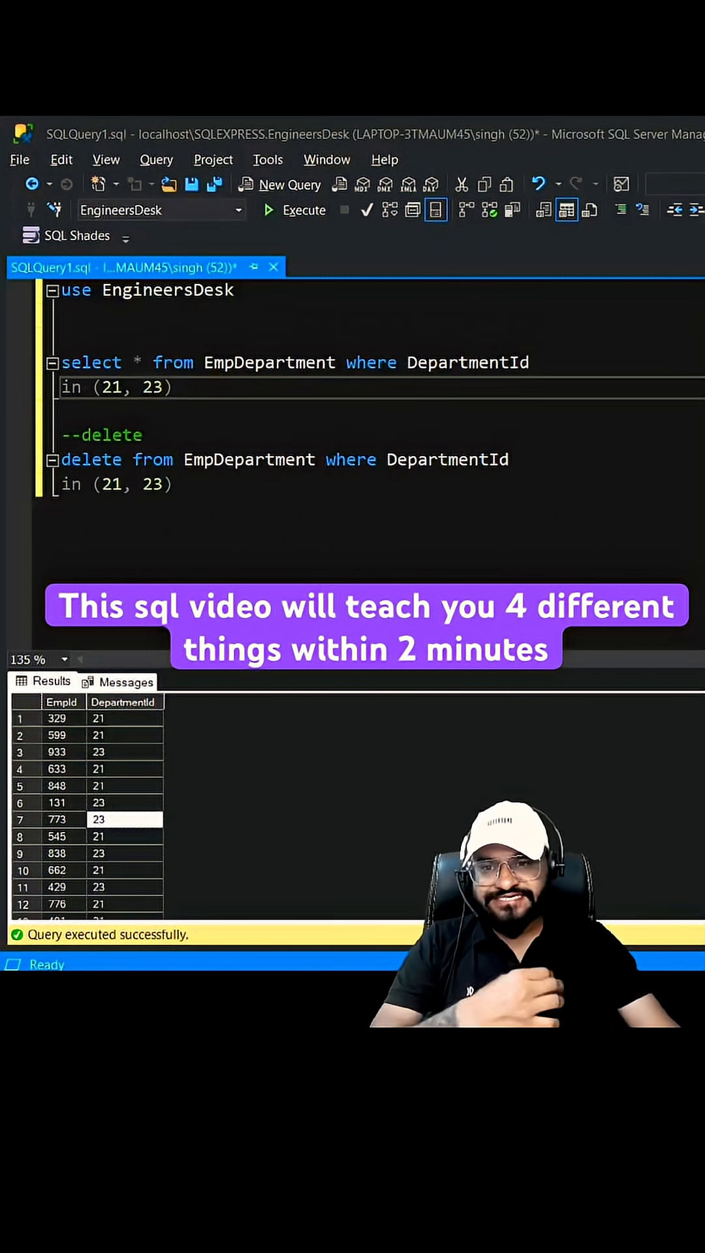
# Create the backupRecords database with CREATE DATABASE backupRecords in a new query.
pyautogui.doubleClick(268, 361)
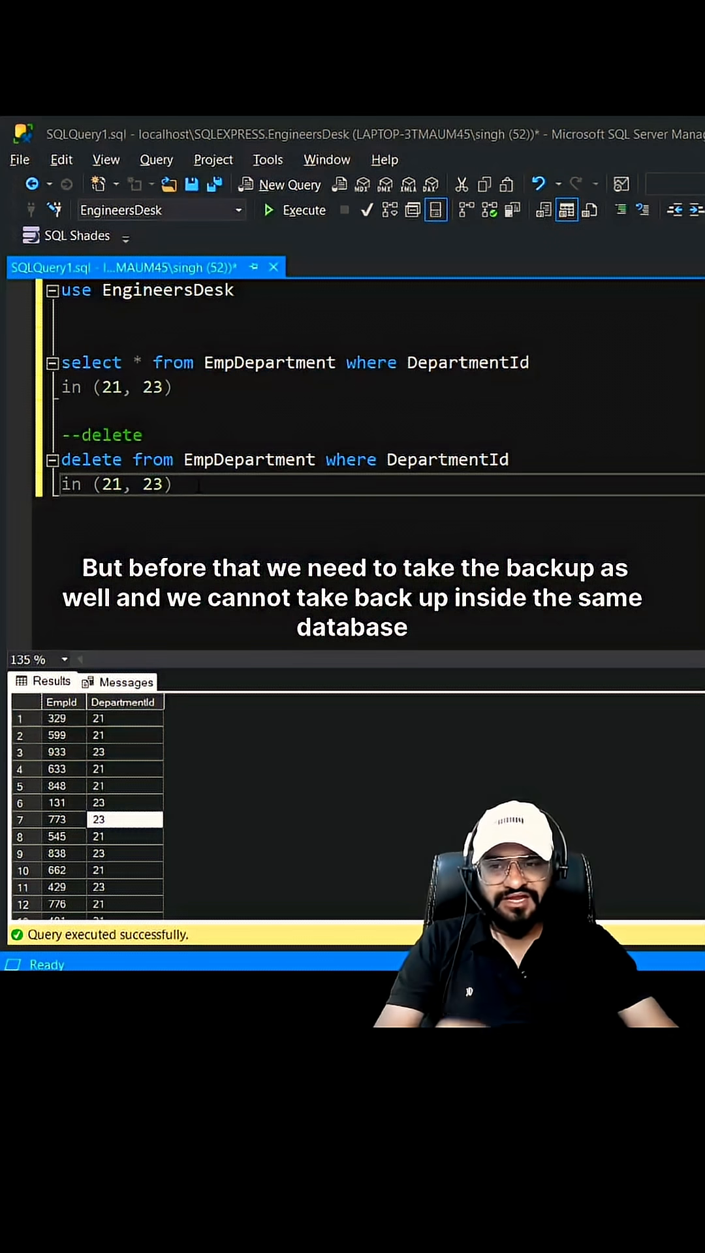
pyautogui.doubleClick(167, 290)
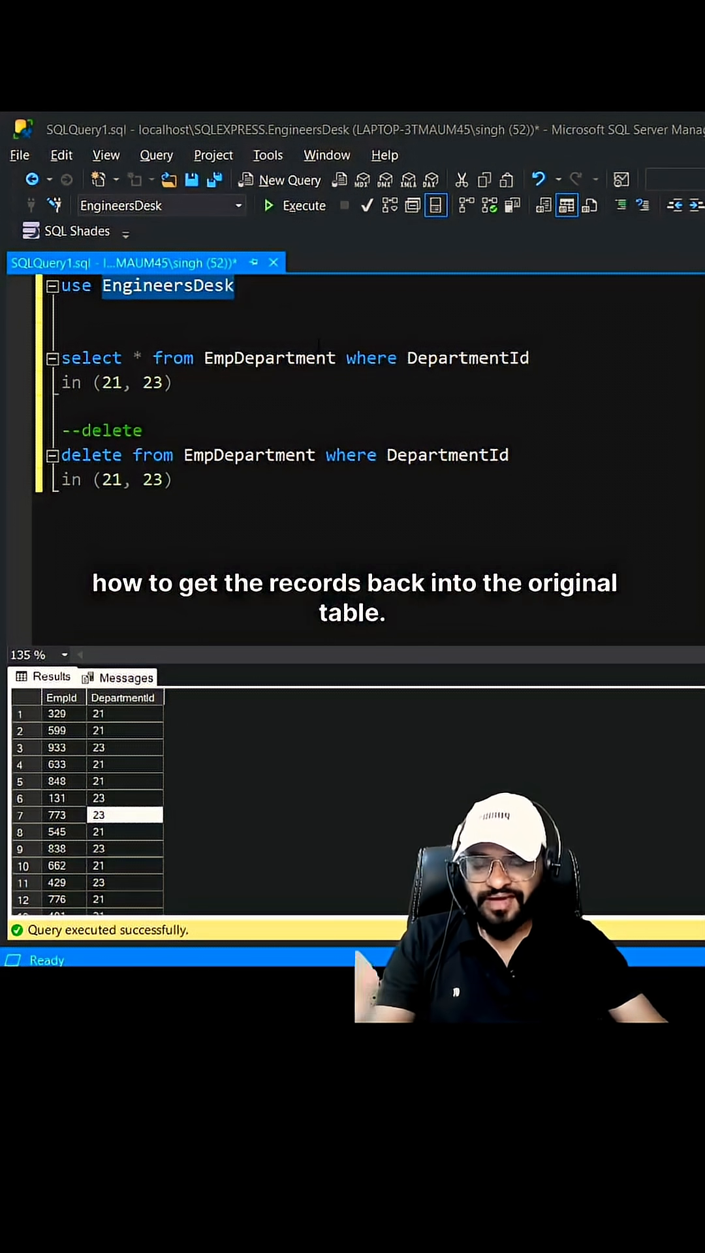
pyautogui.click(288, 184)
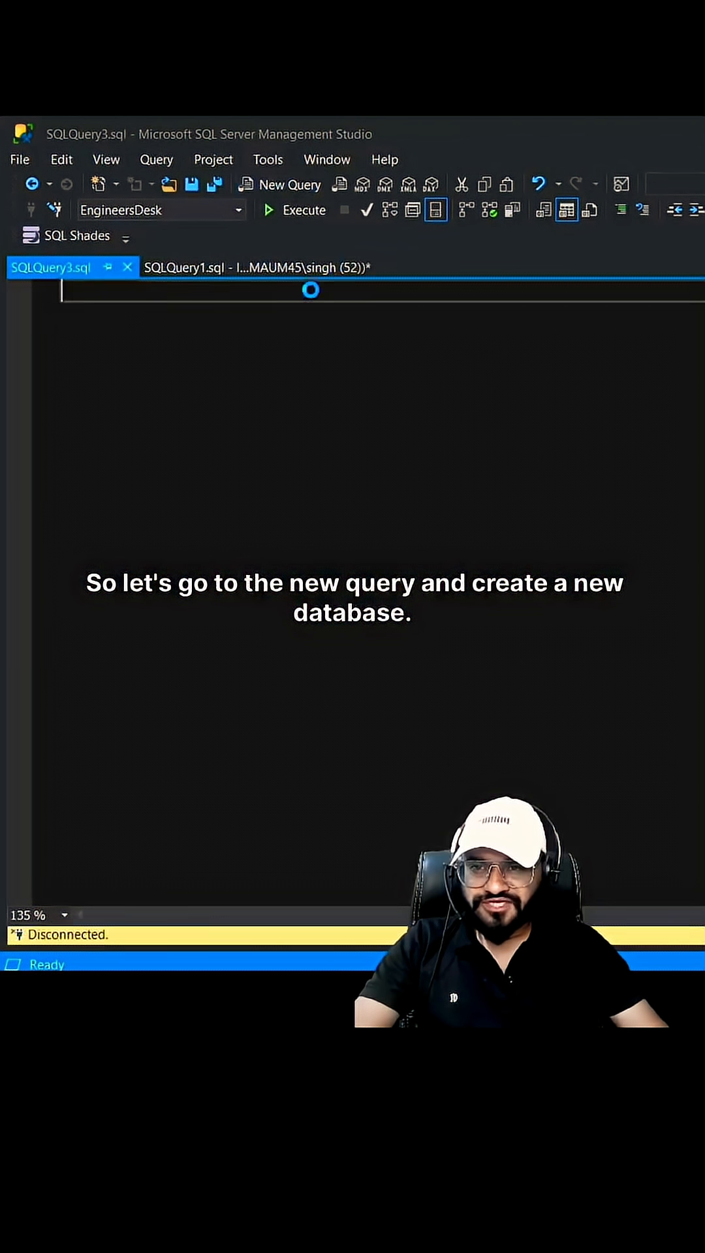
pyautogui.write('creat')
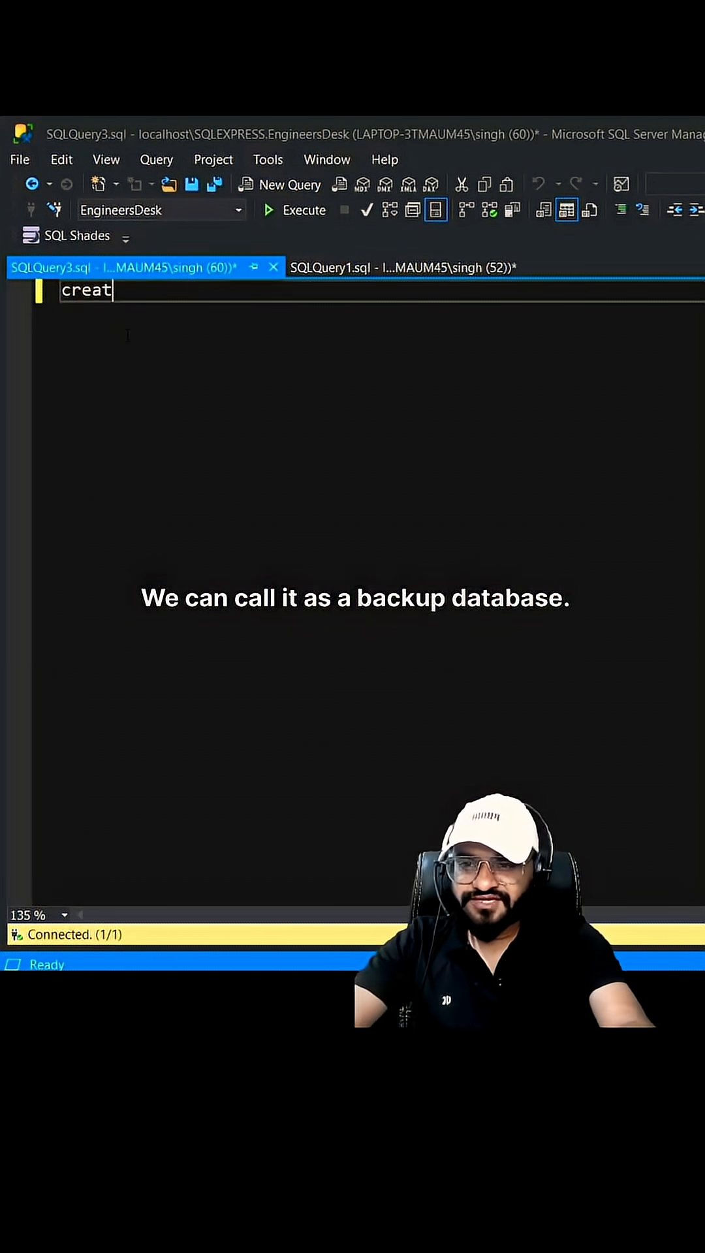
pyautogui.write('e databas')
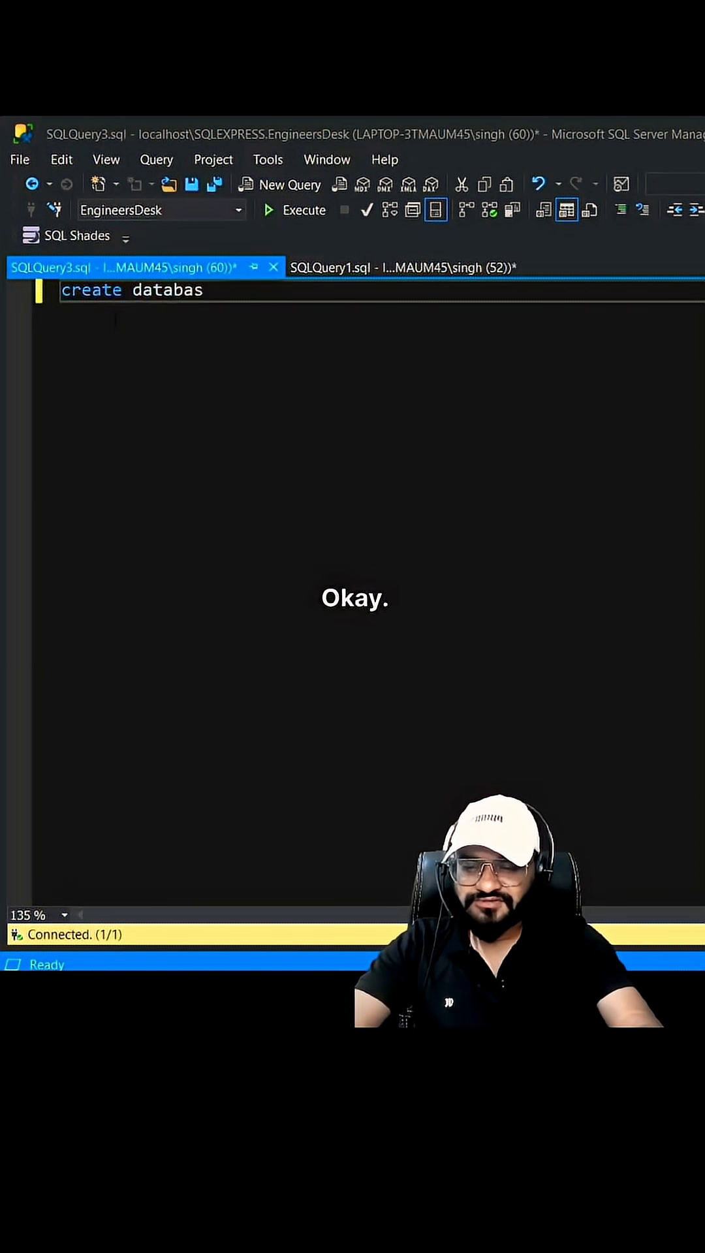
pyautogui.write('e backu')
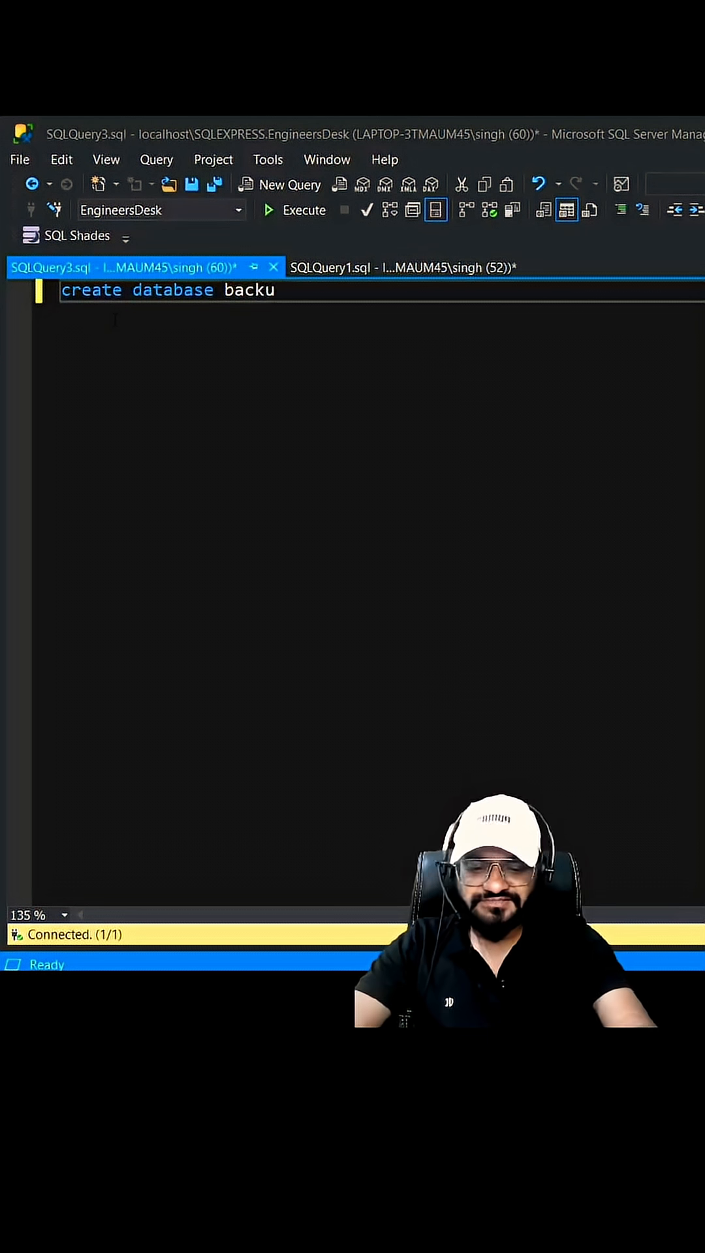
pyautogui.write('pRecords')
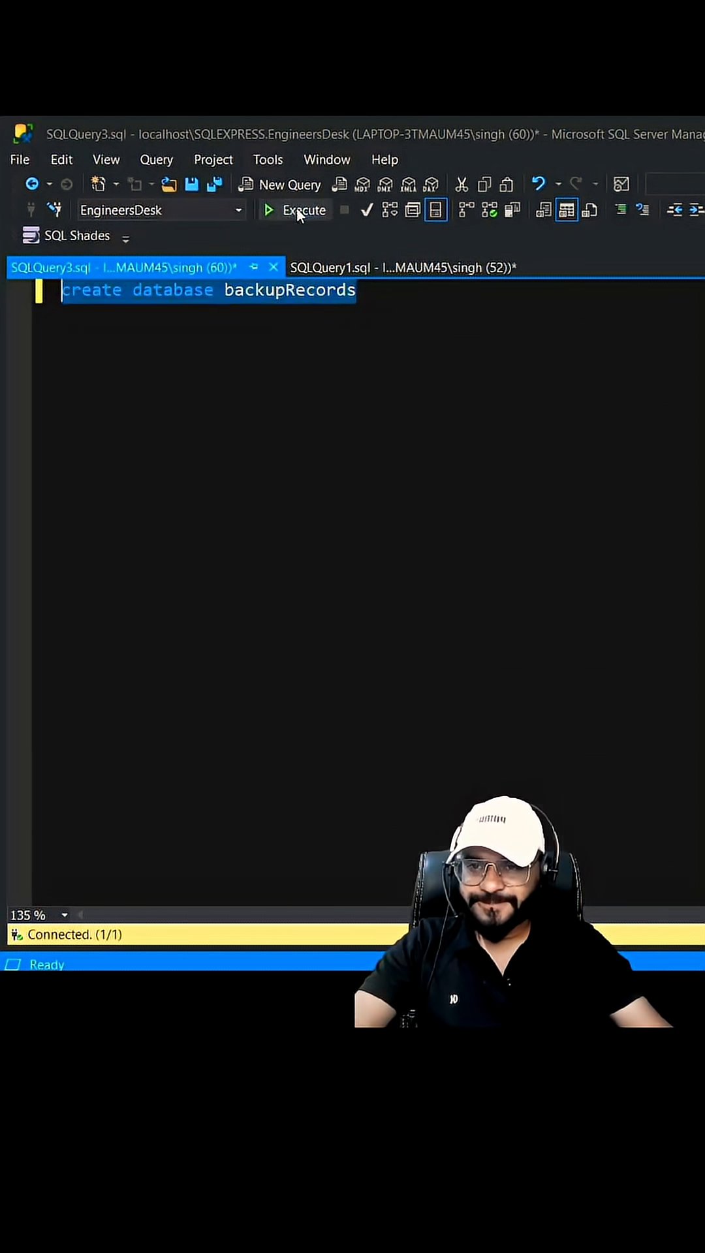
pyautogui.click(304, 209)
pyautogui.write('use')
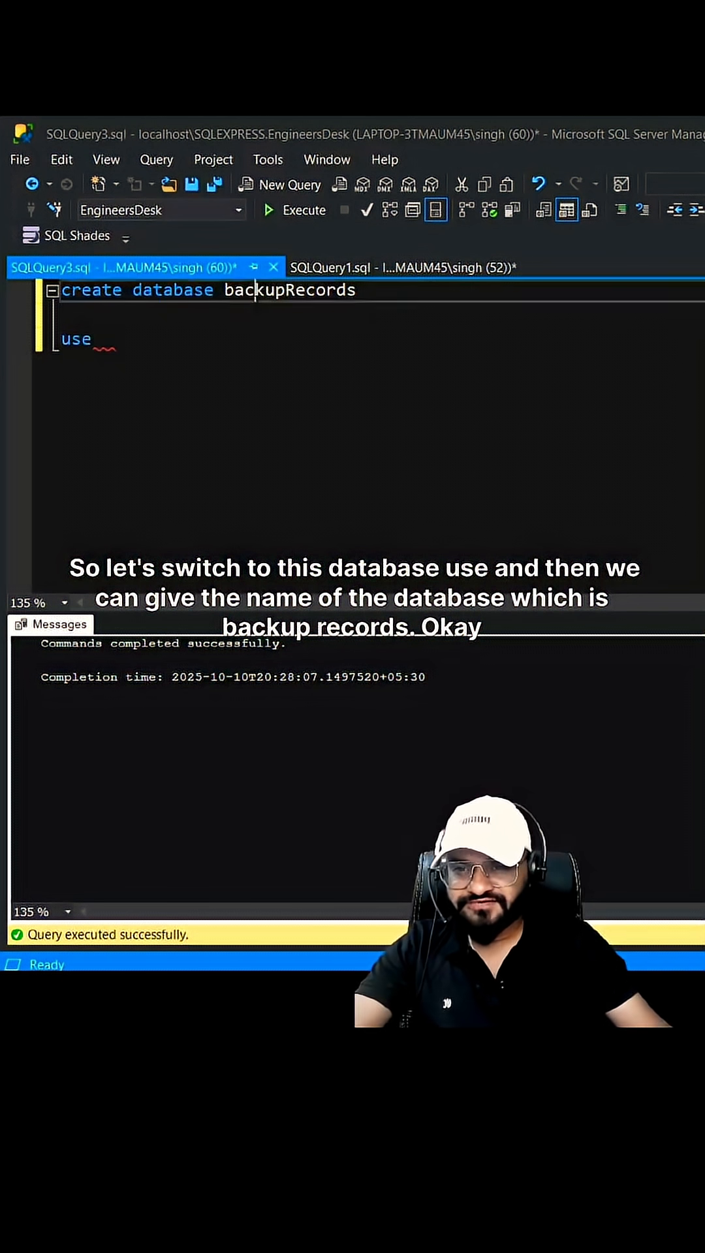
# Switch the session to backupRecords with USE backupRecords.
pyautogui.write('backupRecords')
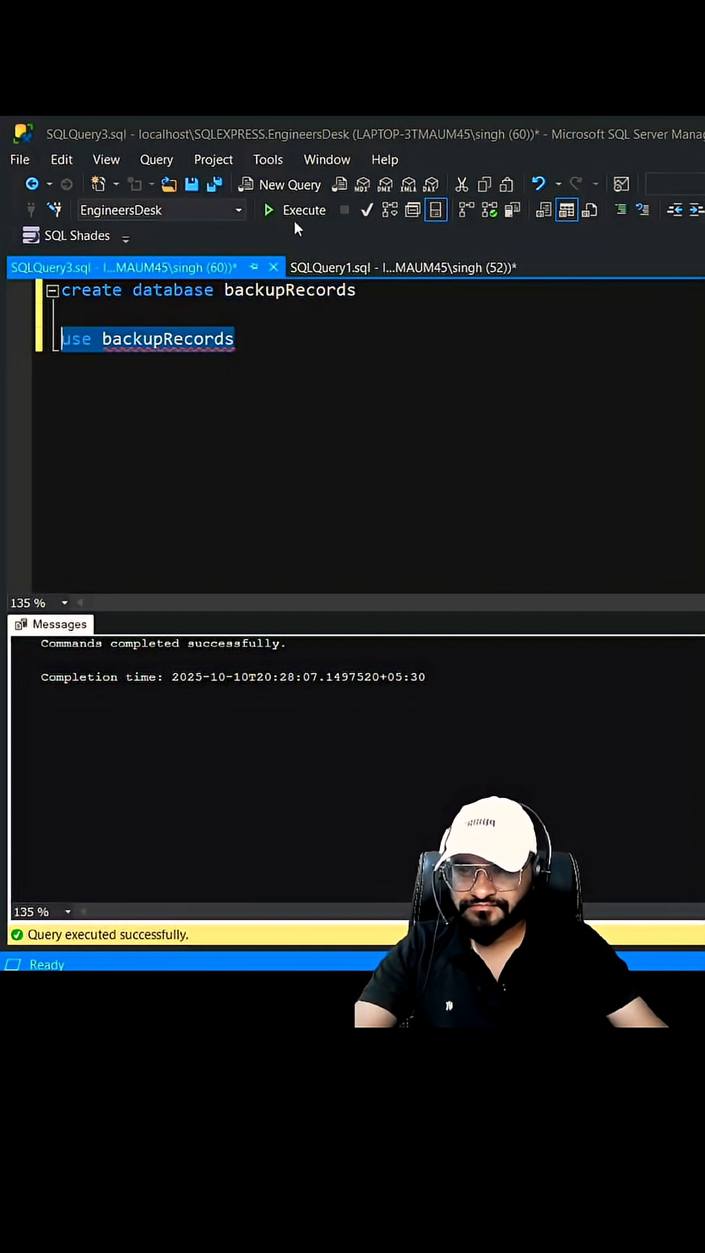
pyautogui.click(295, 210)
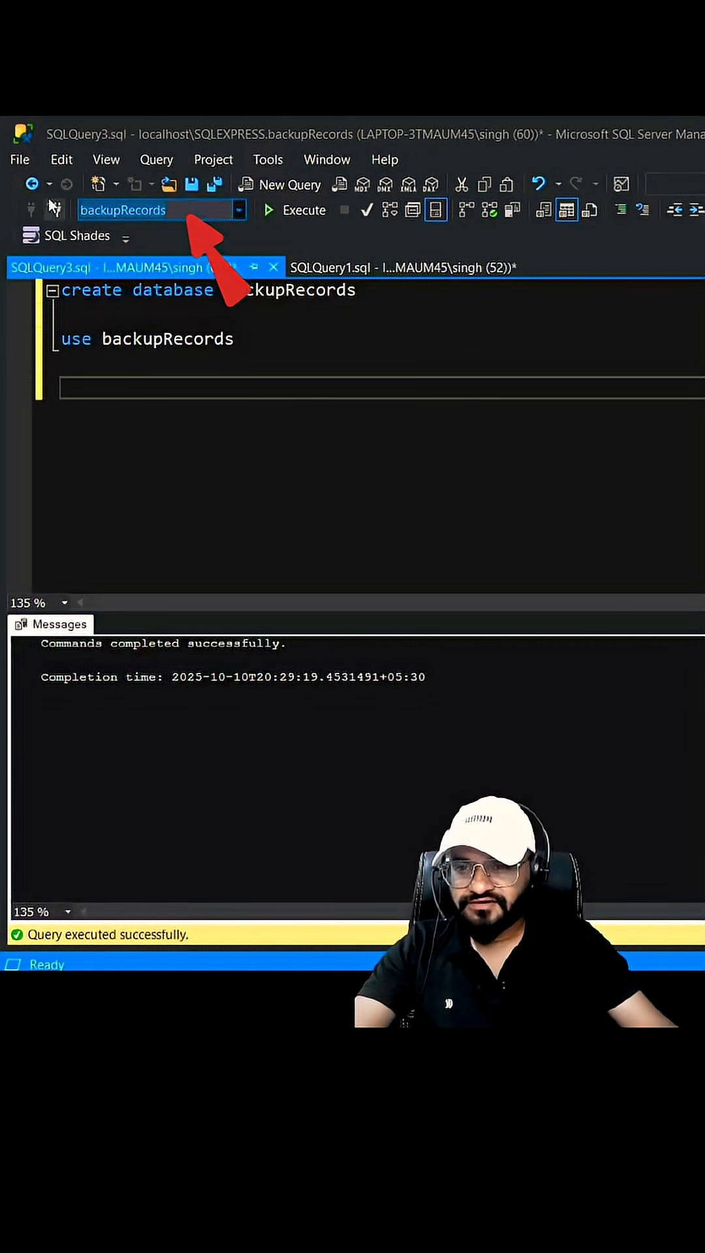
# Start the SELECT * INTO Backup_10102025 statement in the backup script.
pyautogui.write('select')
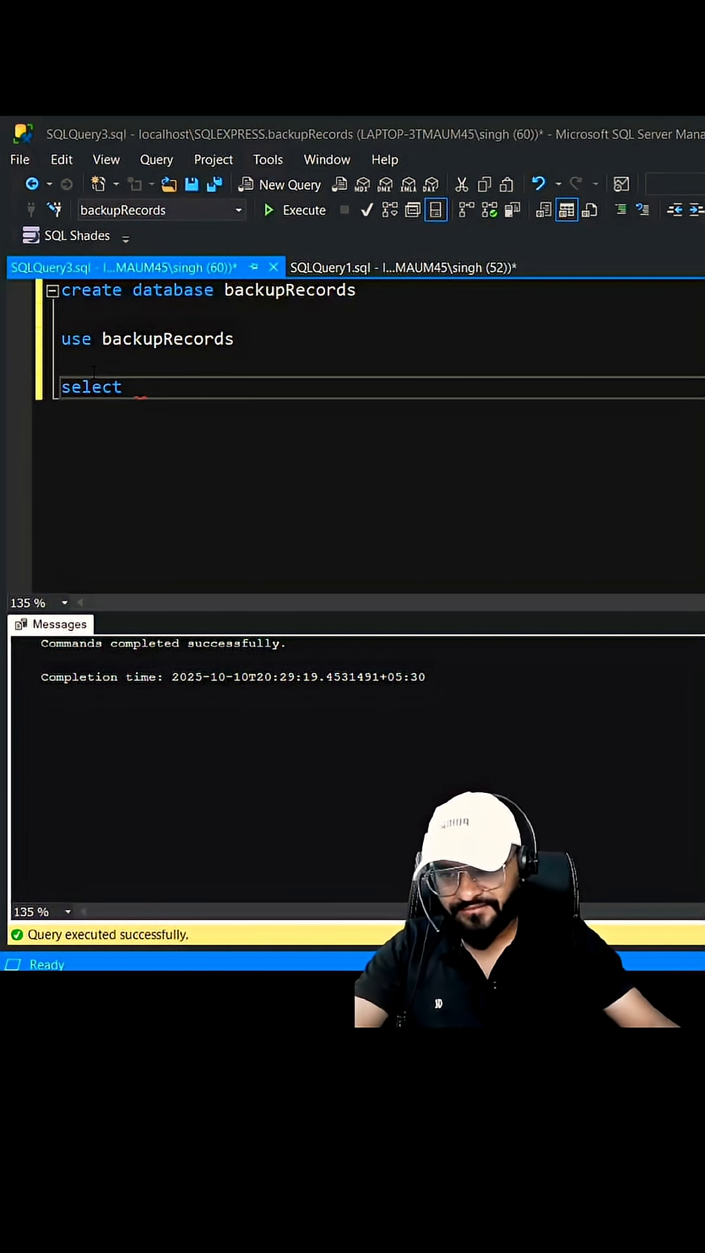
pyautogui.click(400, 266)
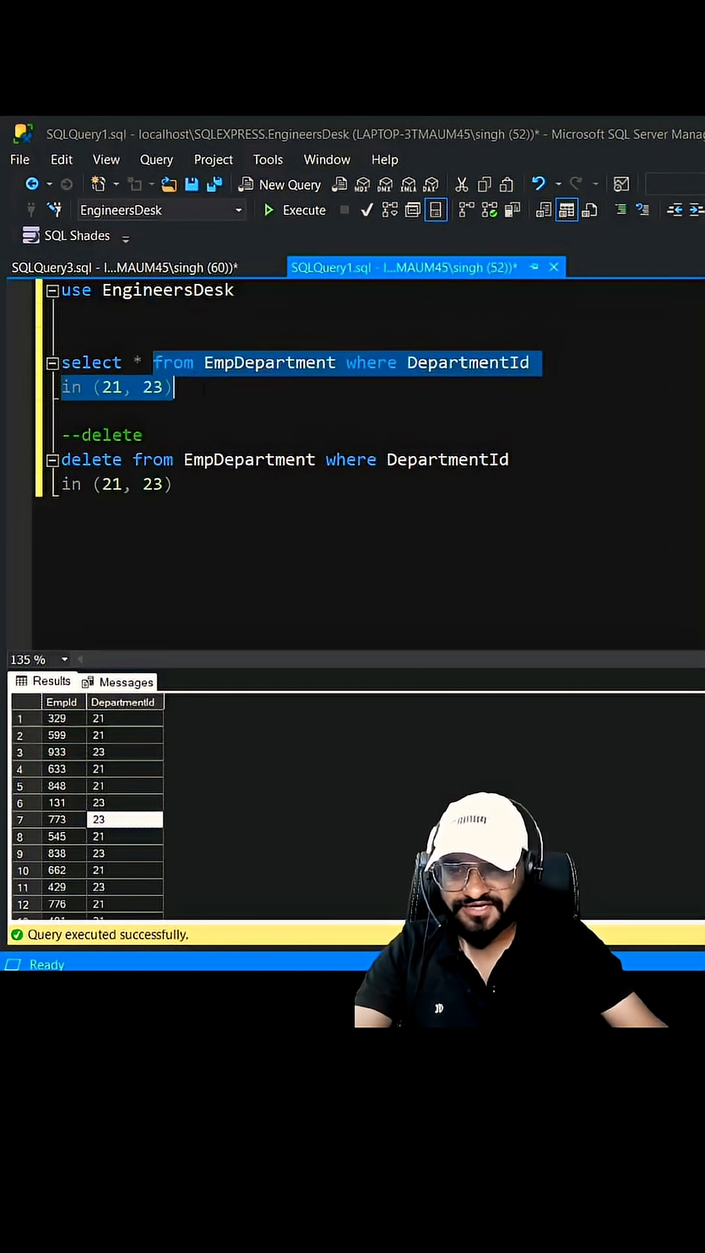
pyautogui.click(120, 266)
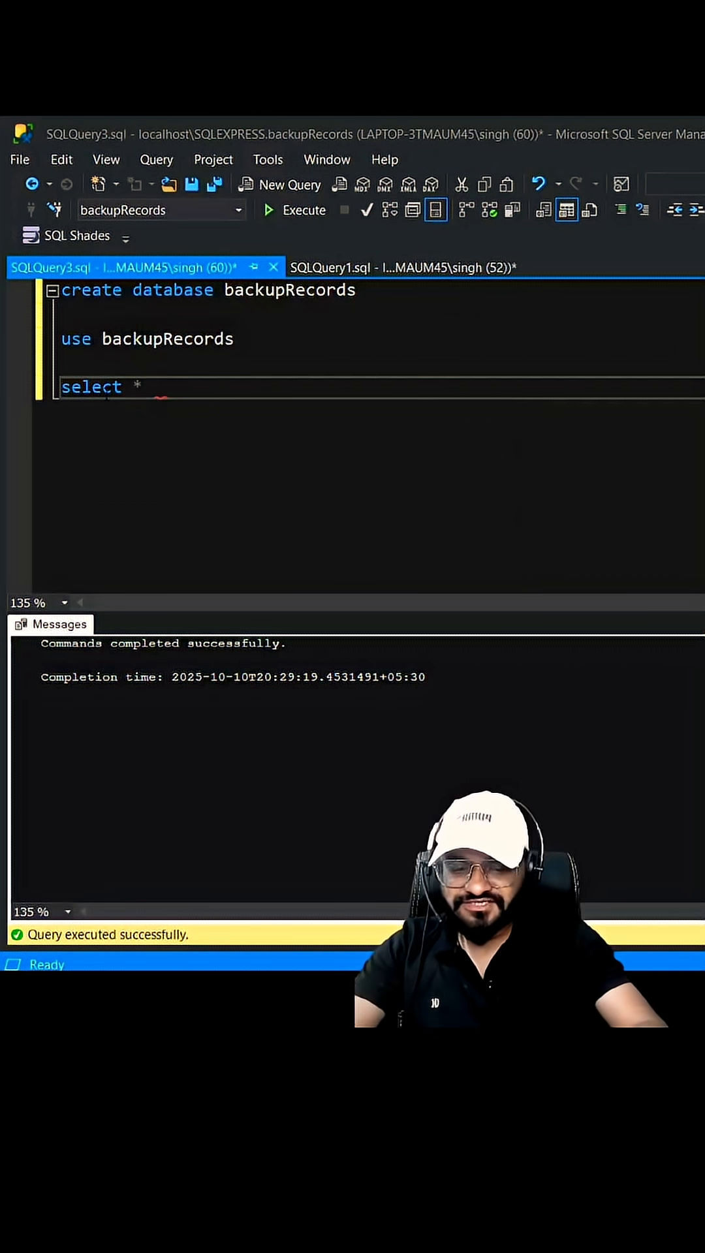
pyautogui.write('into')
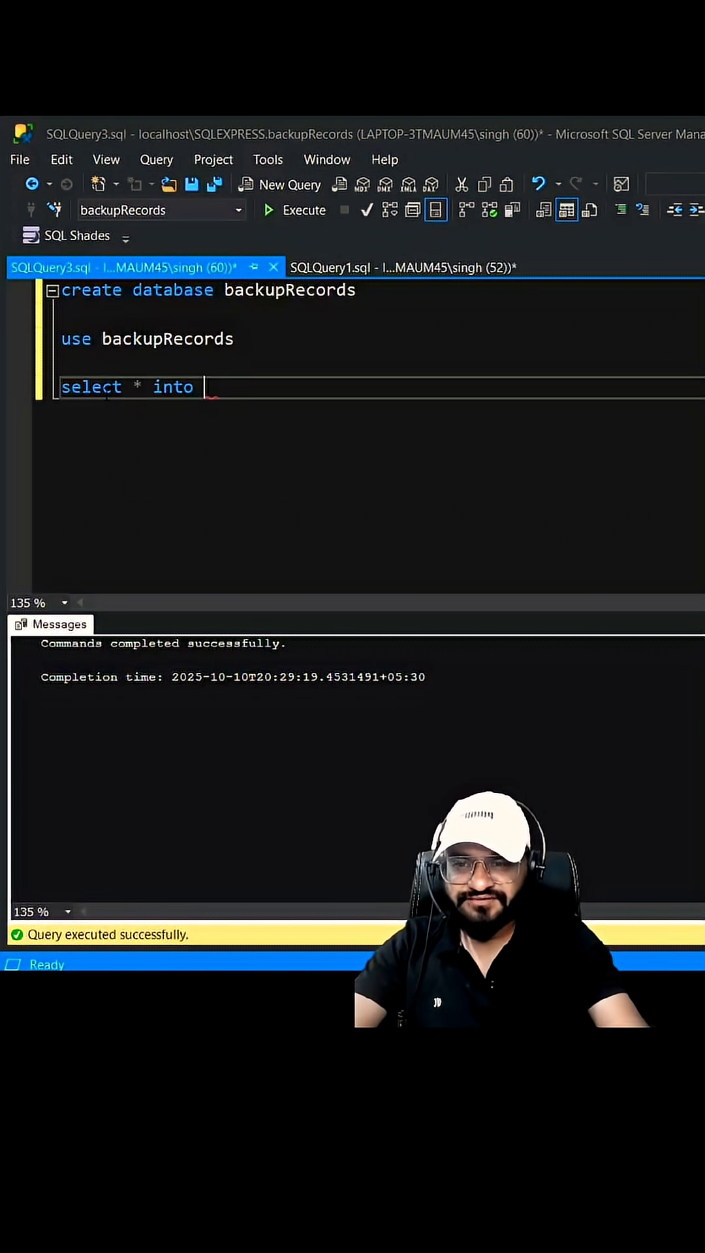
pyautogui.write('Backu')
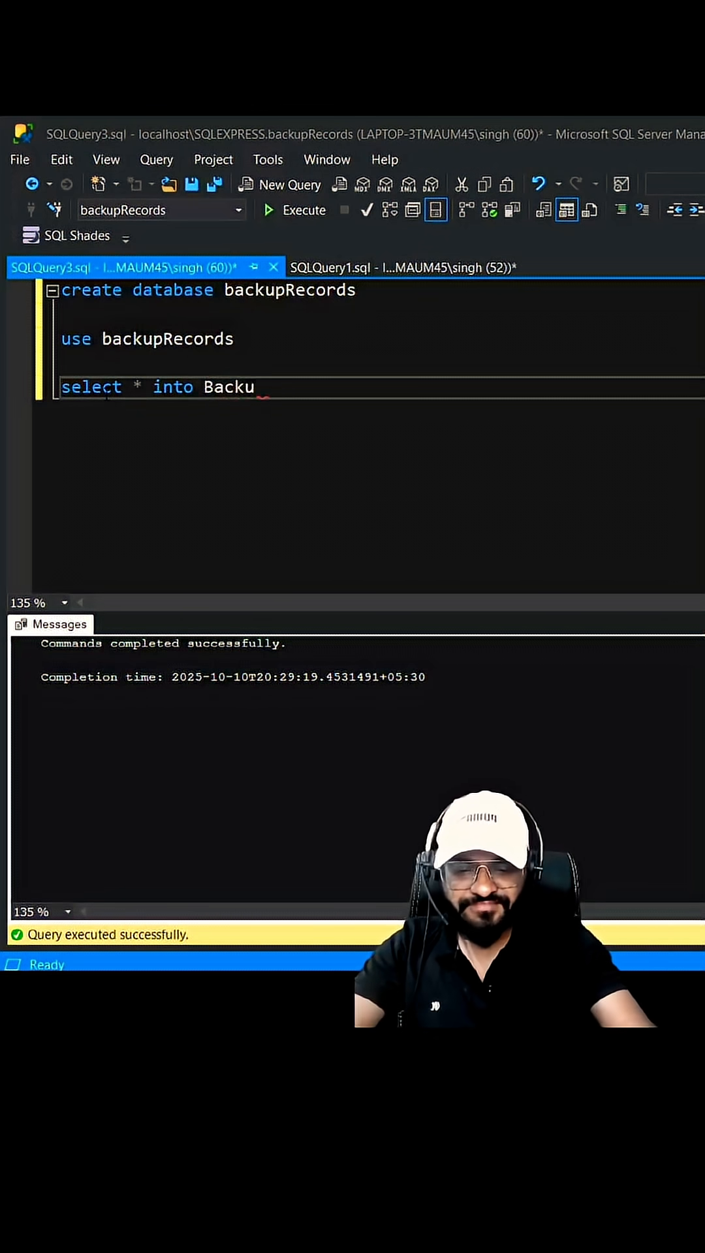
pyautogui.write('p_')
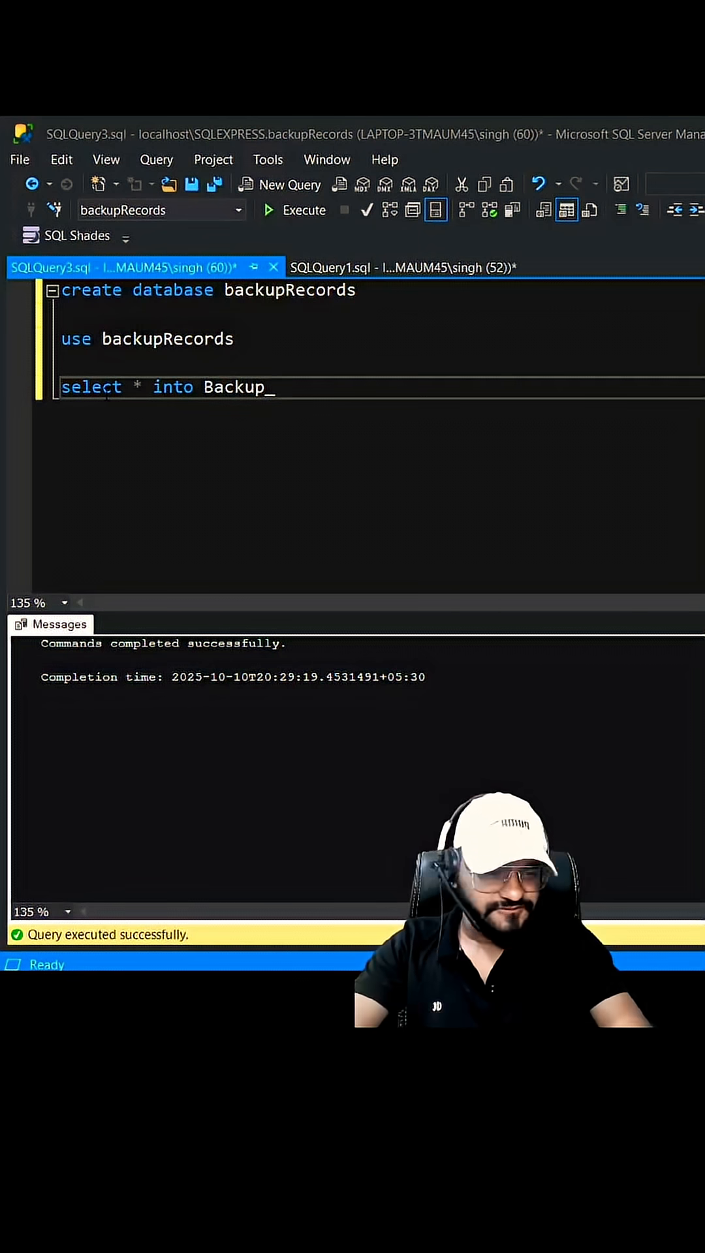
pyautogui.write('10102025 from')
pyautogui.write('EmpDepartment where DepartmentId')
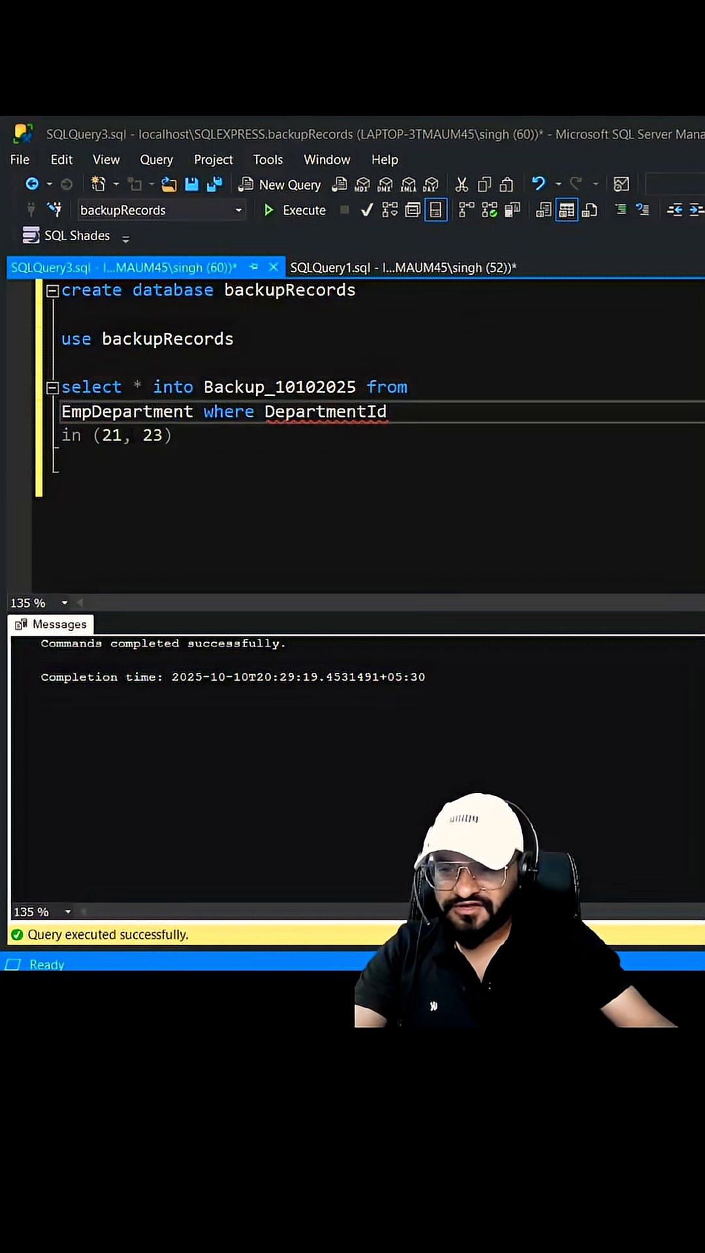
# Complete it with FROM [EngineersDesk].[dbo].EmpDepartment WHERE DepartmentId IN (21, 23) and highlight it.
pyautogui.doubleClick(127, 411)
pyautogui.write('[')
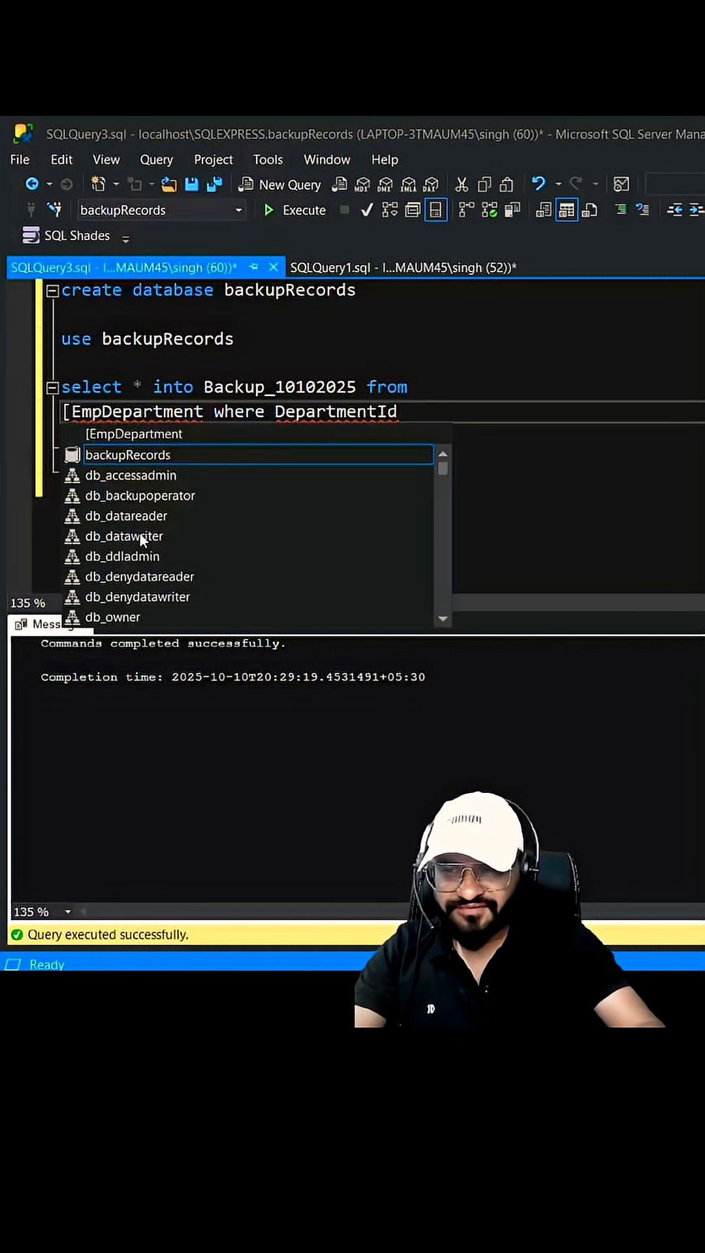
pyautogui.write('ngineersDesk].')
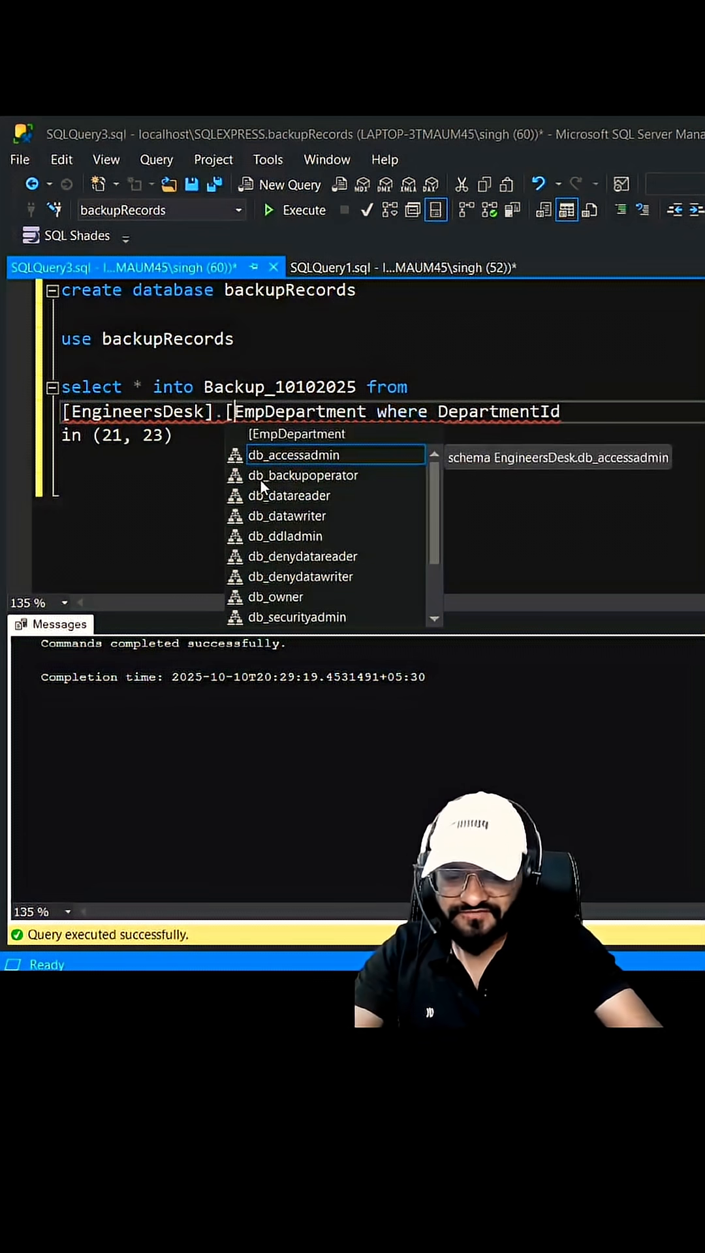
pyautogui.write('dbo].')
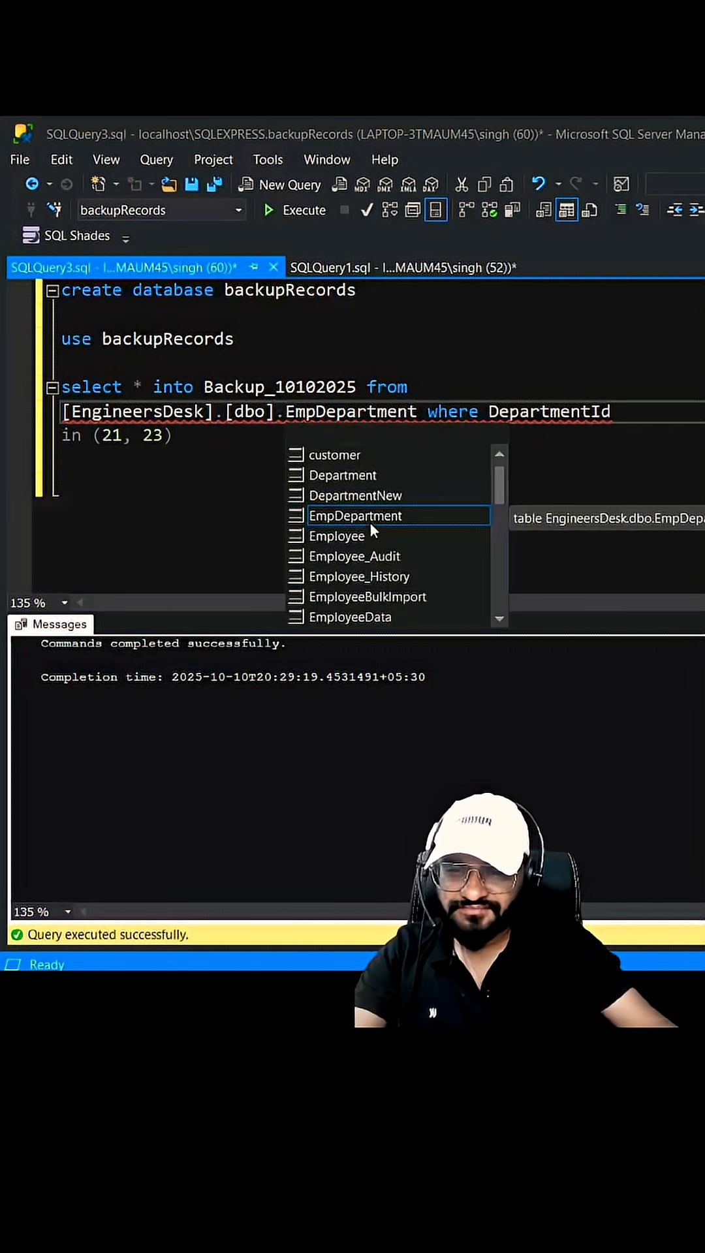
pyautogui.press('Escape')
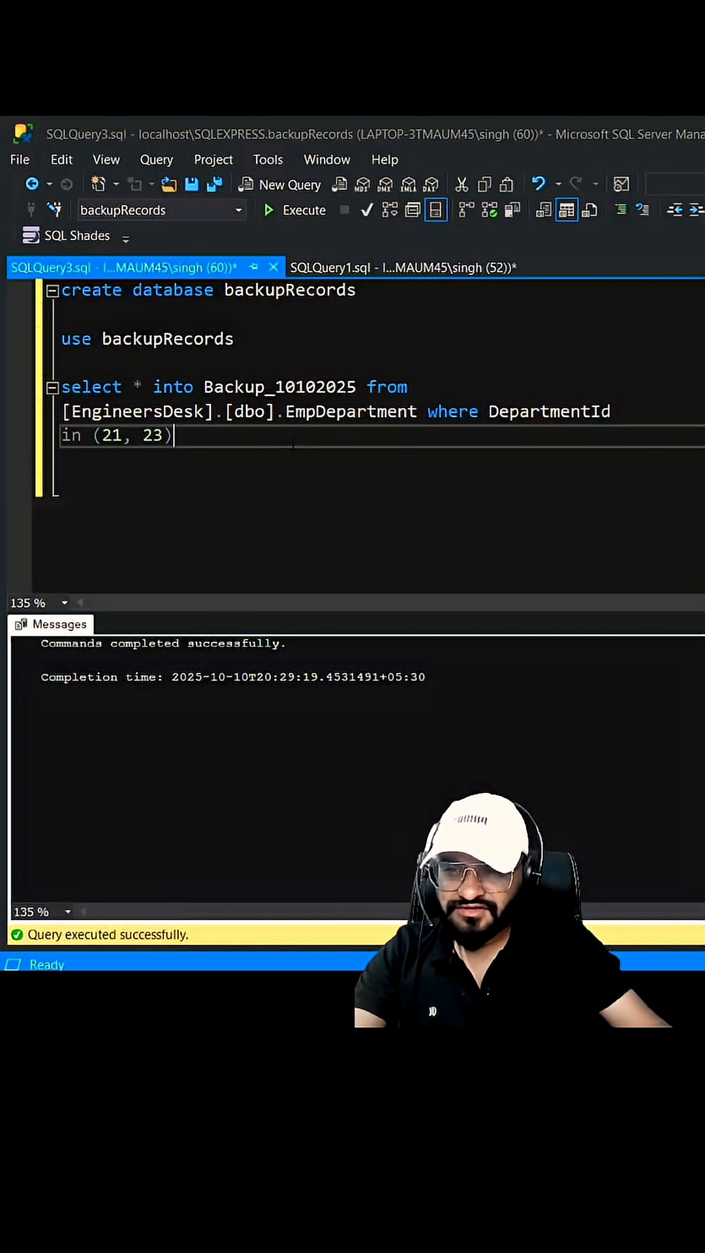
pyautogui.moveTo(172, 436); pyautogui.dragTo(60, 387)
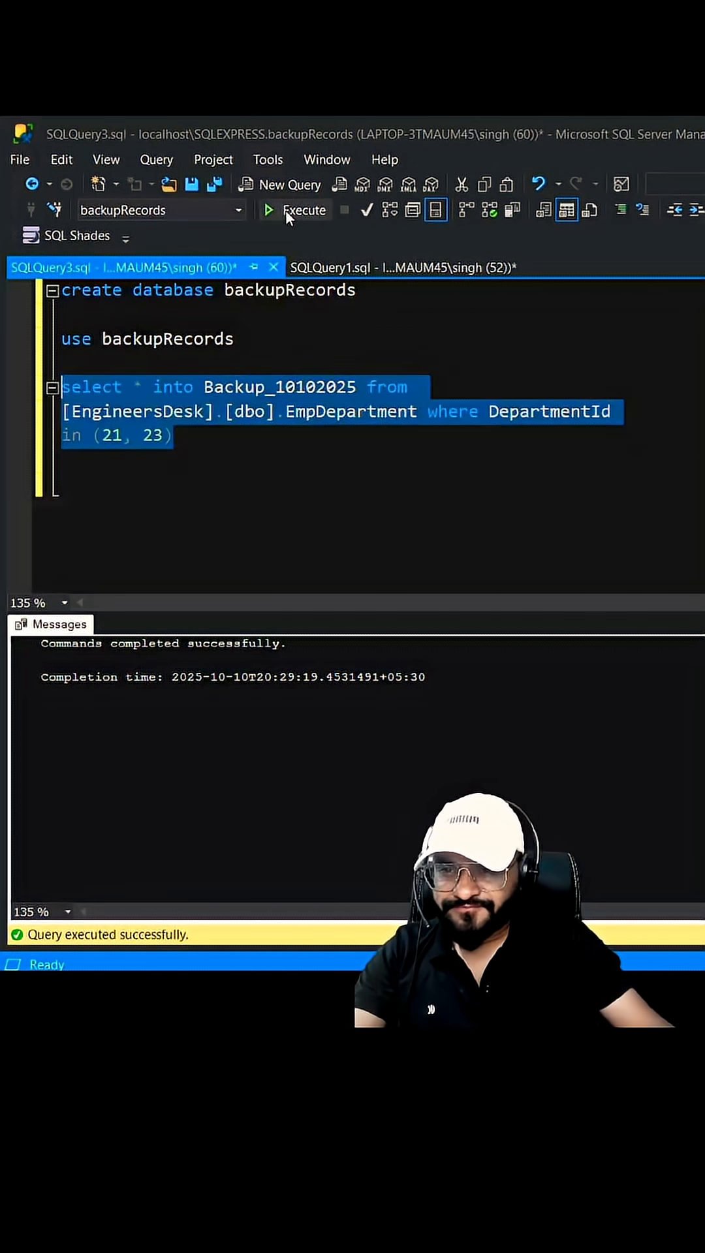
# Run the copy into Backup_10102025, list its 16 rows with SELECT *, and return to the EngineersDesk query.
pyautogui.click(304, 210)
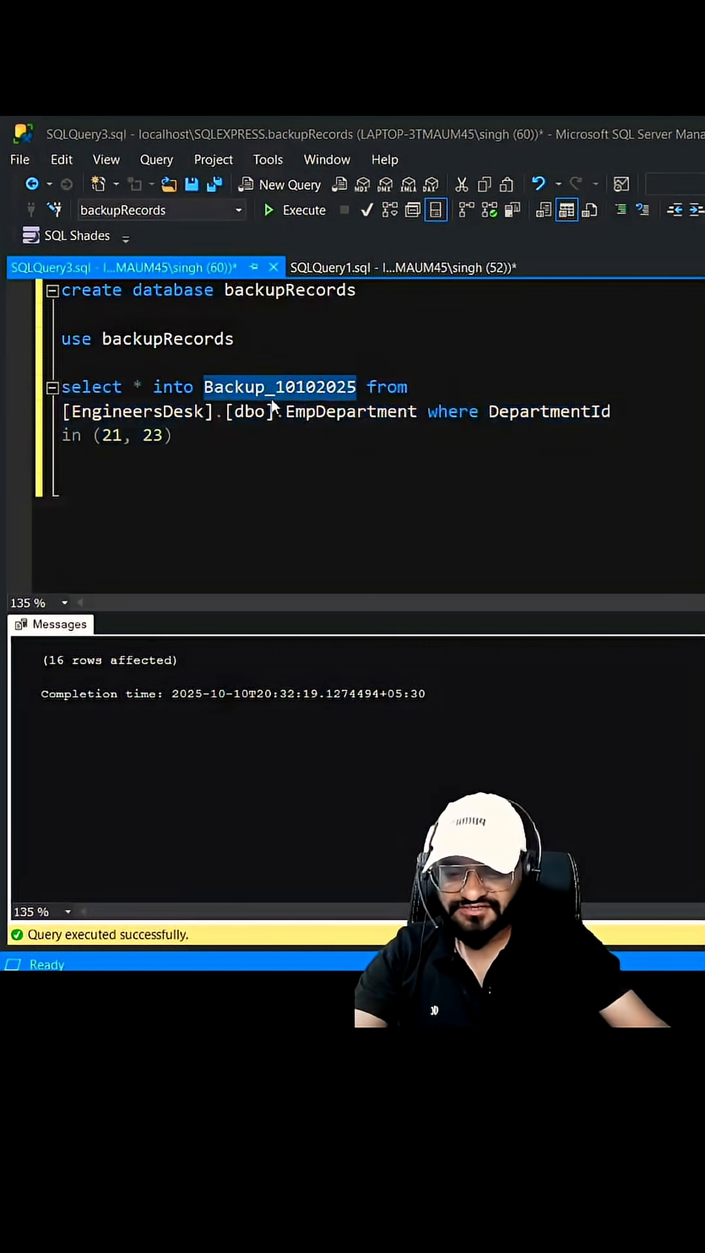
pyautogui.write('select')
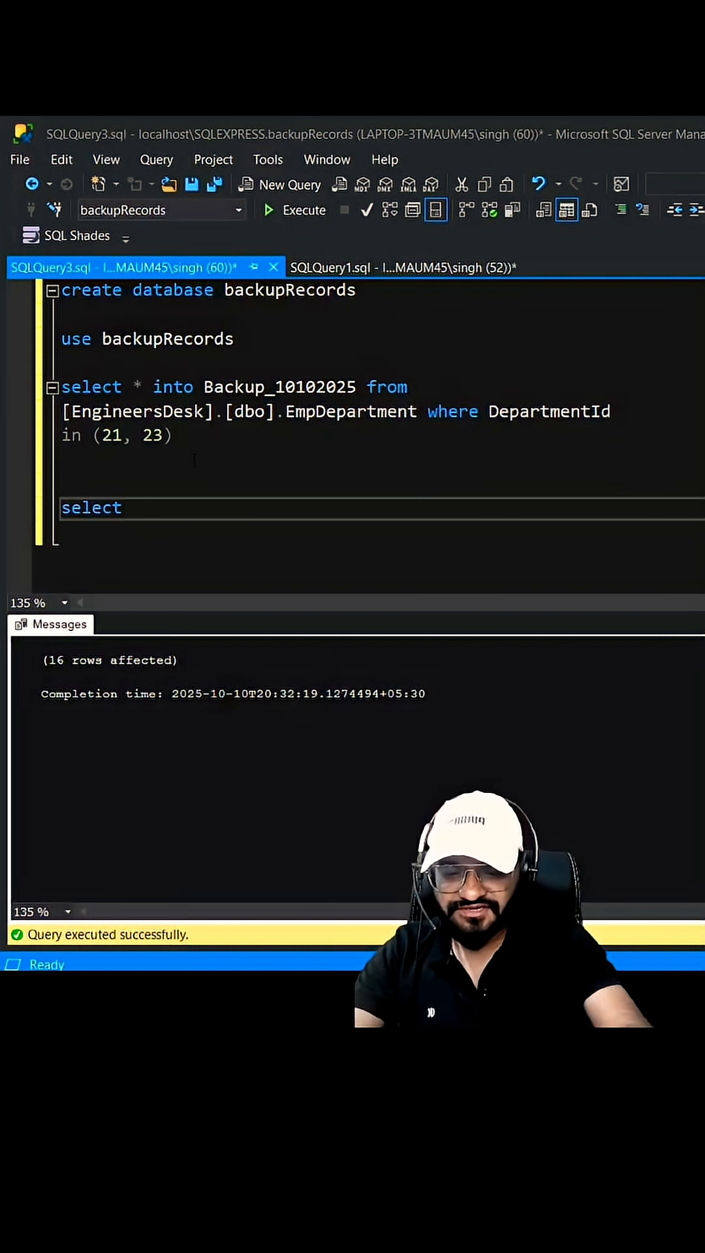
pyautogui.write('* from Backup_10102025')
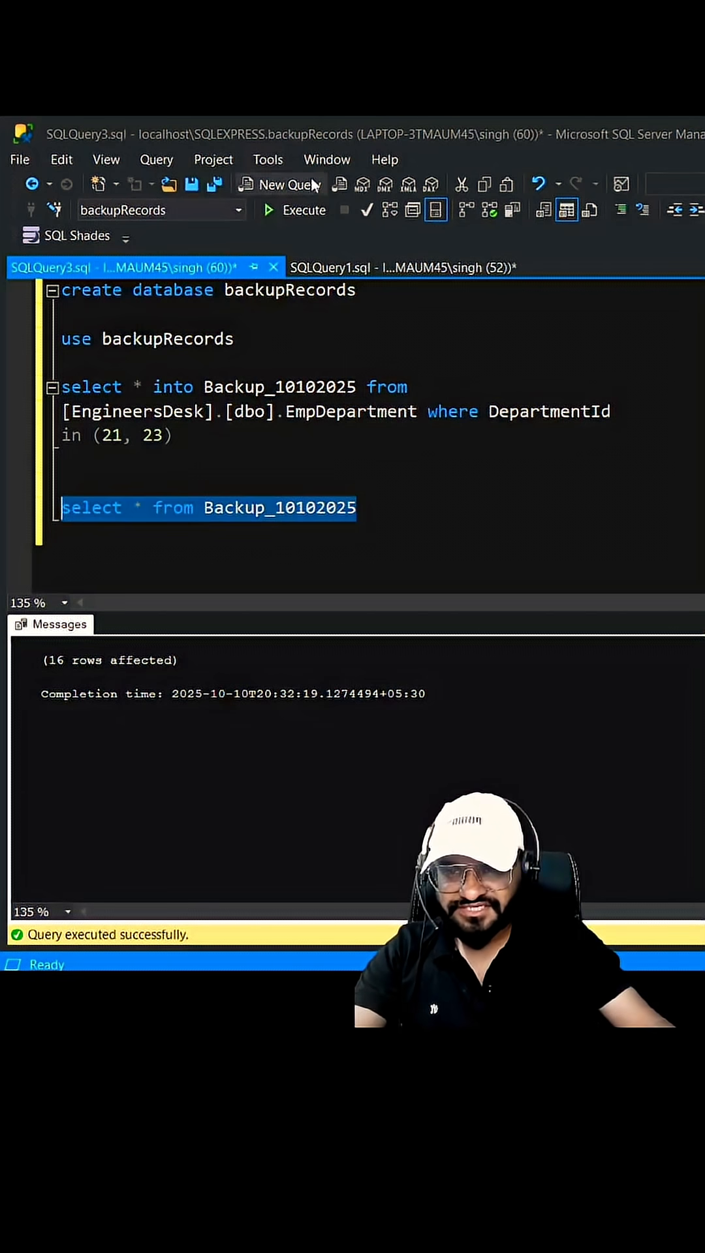
pyautogui.click(304, 210)
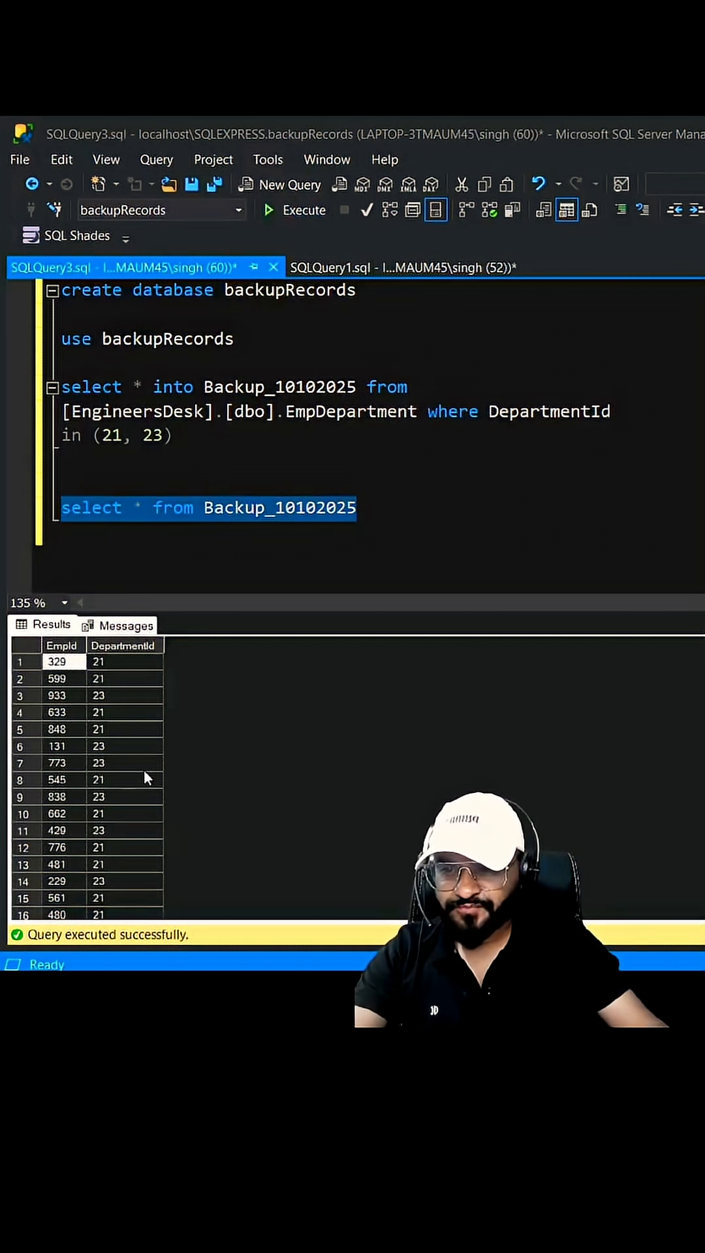
pyautogui.click(403, 266)
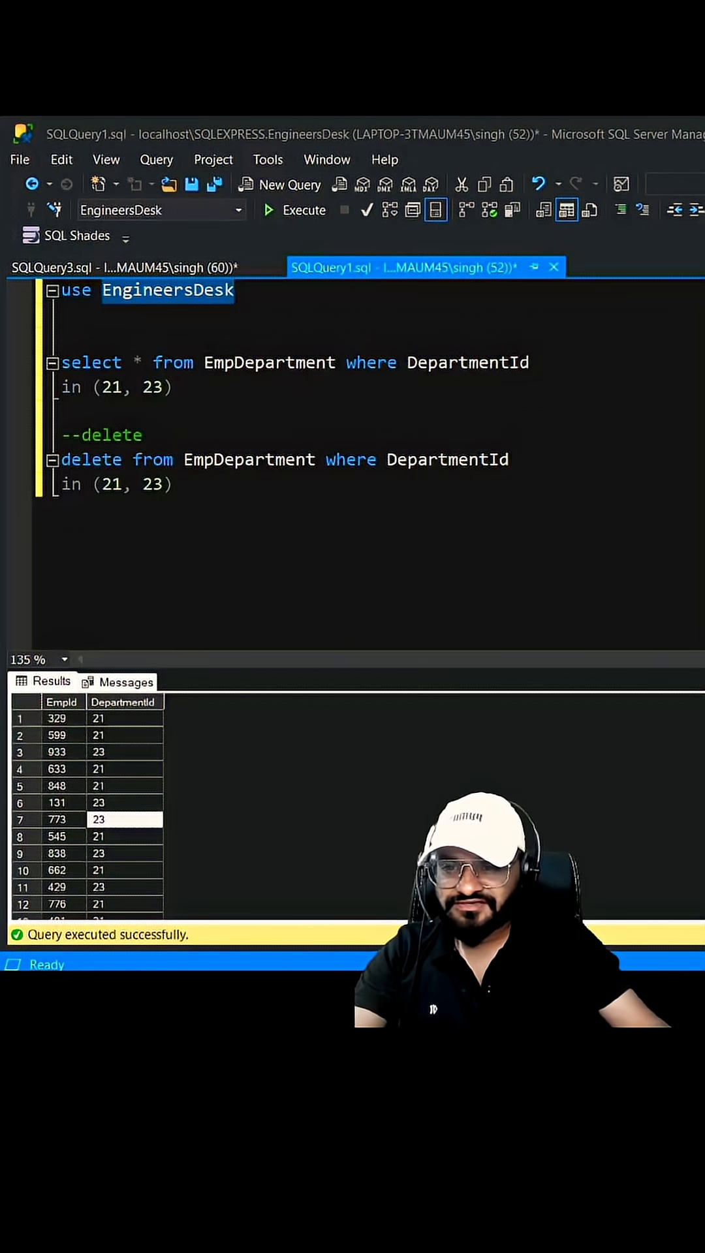
# Run DELETE FROM EmpDepartment for departments 21 and 23, leaving the lookup empty.
pyautogui.moveTo(76, 459); pyautogui.dragTo(172, 485)
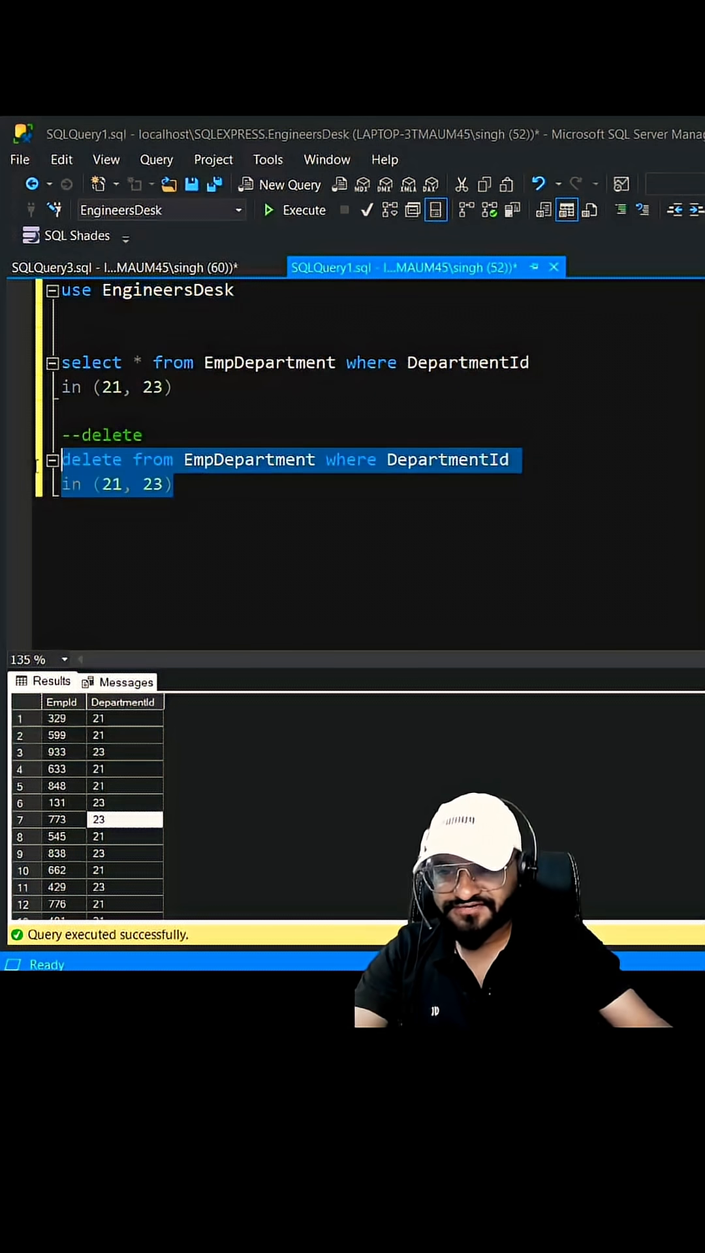
pyautogui.click(304, 210)
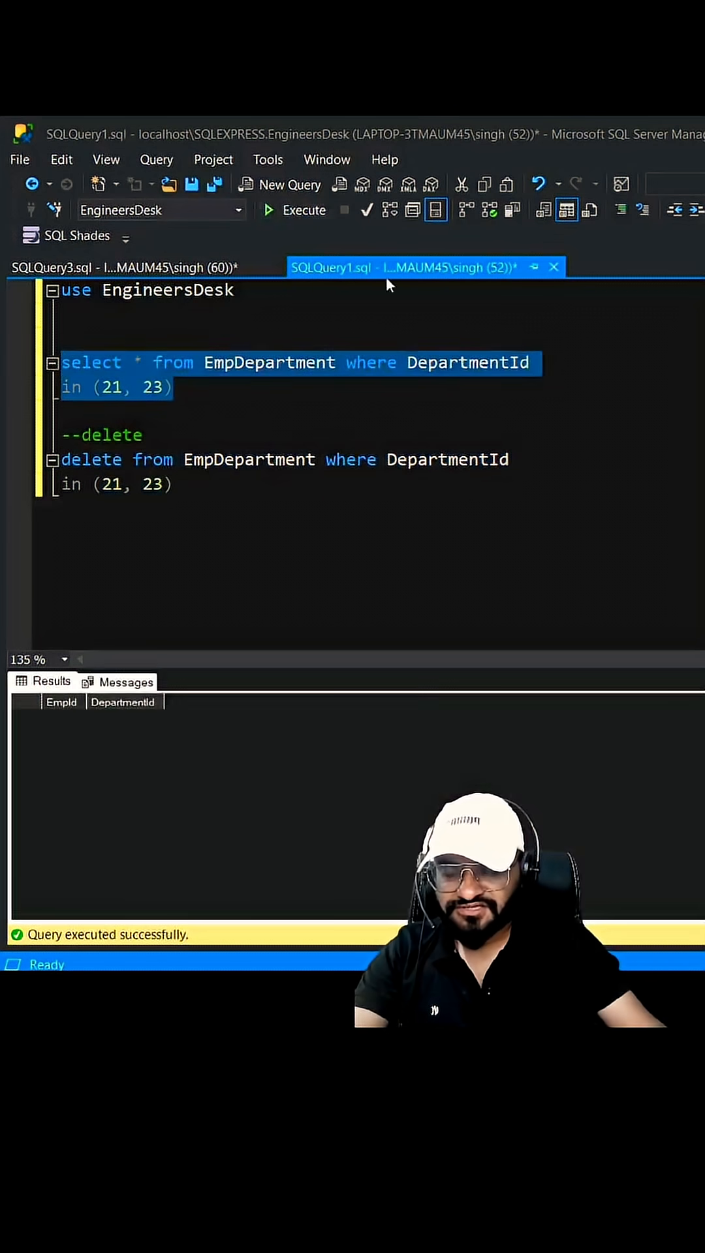
pyautogui.click(172, 482)
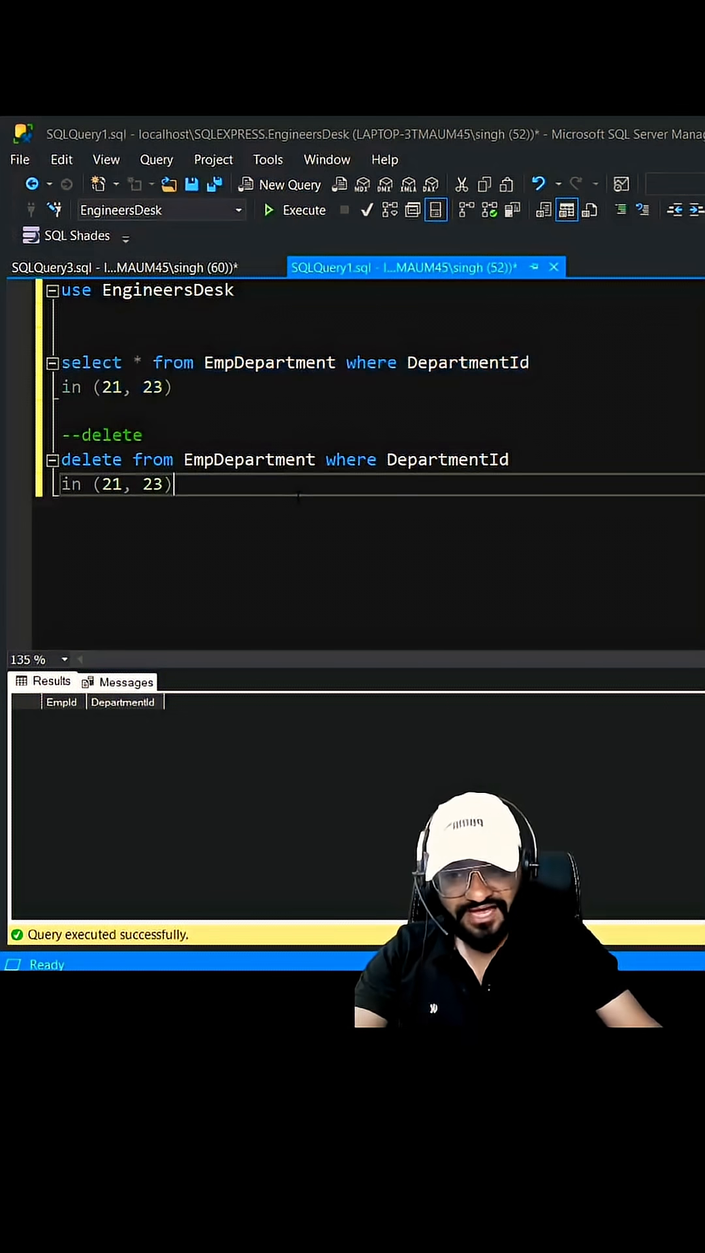
pyautogui.click(124, 266)
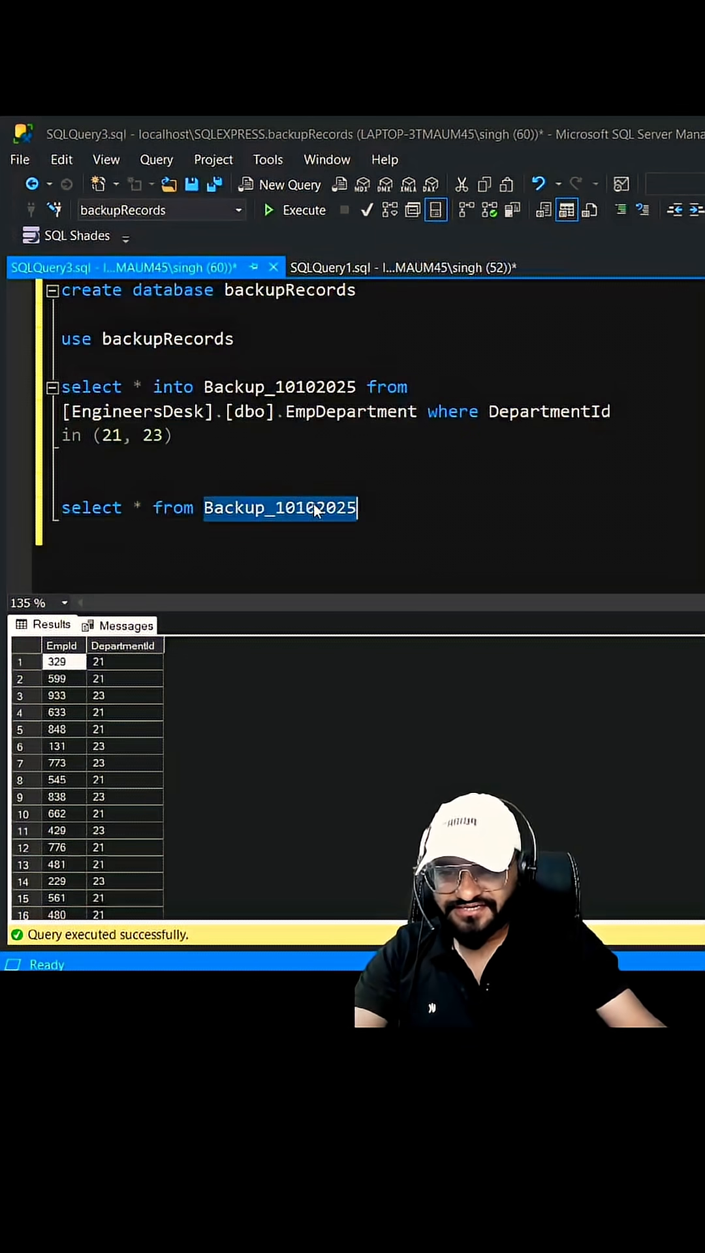
pyautogui.click(407, 267)
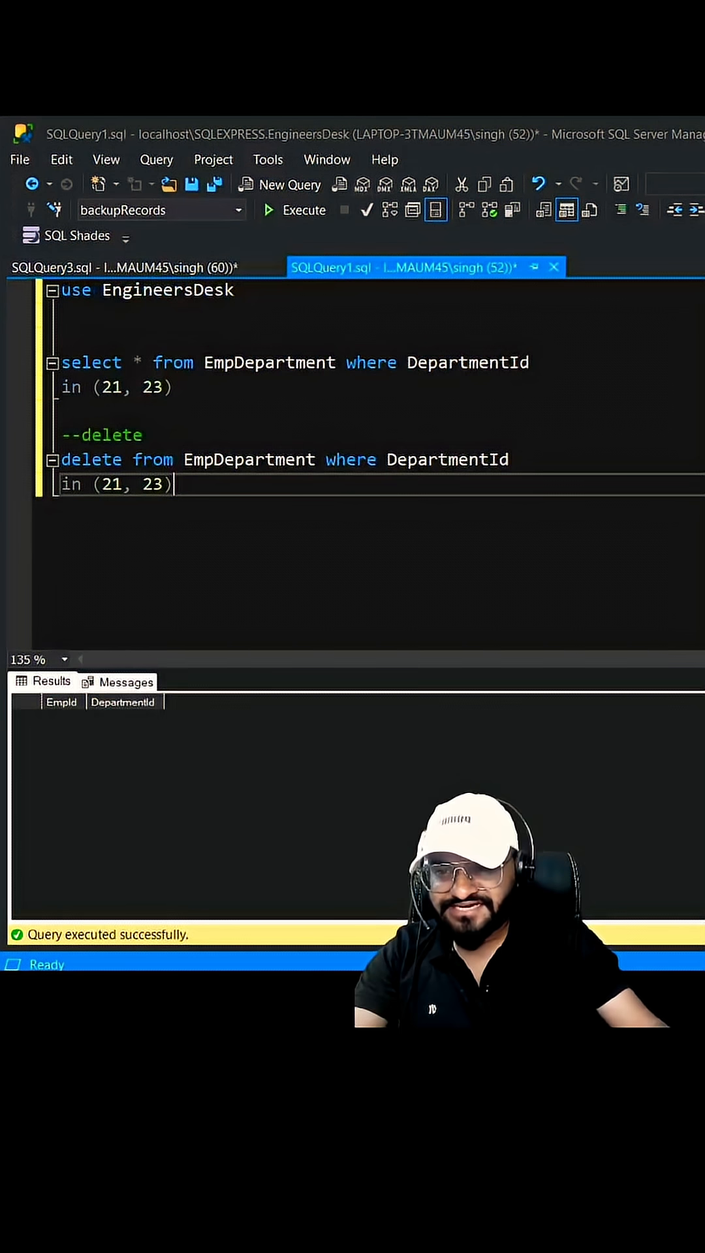
# Write INSERT INTO EmpDepartment SELECT EmpId, DepartmentId FROM [backupRecords].[dbo].Backup_10102025.
pyautogui.write('insert into')
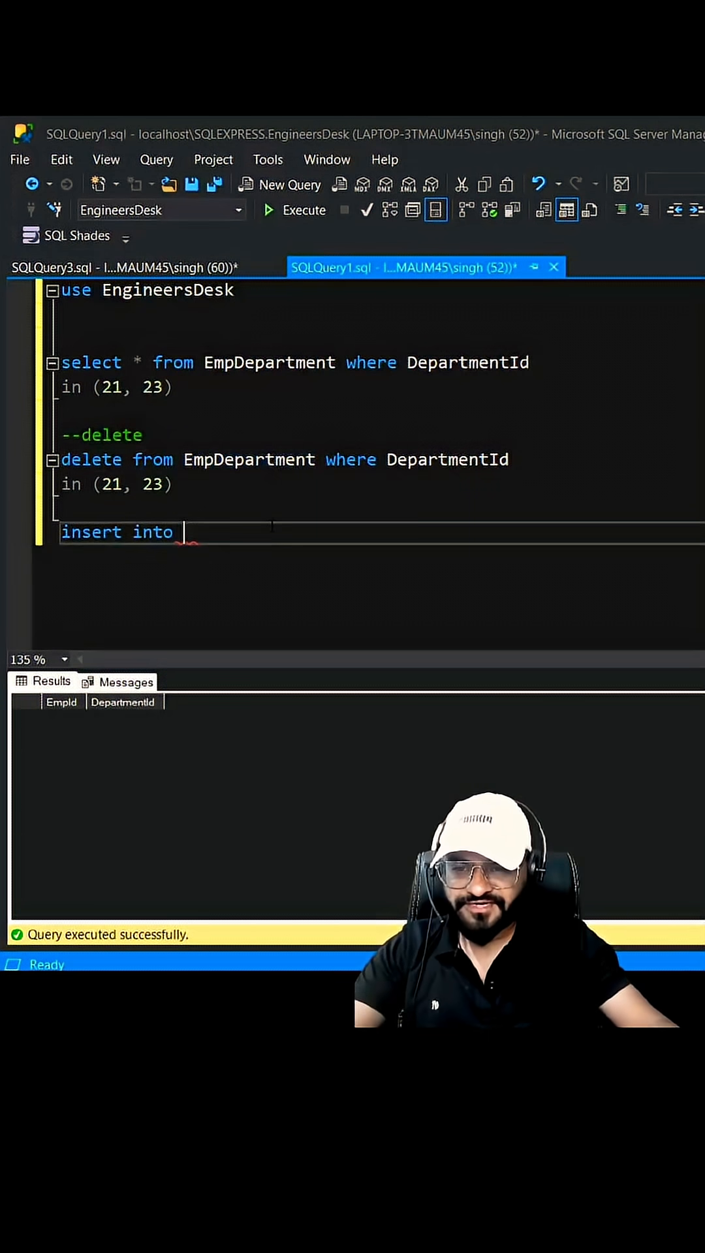
pyautogui.write('EmpDepartment')
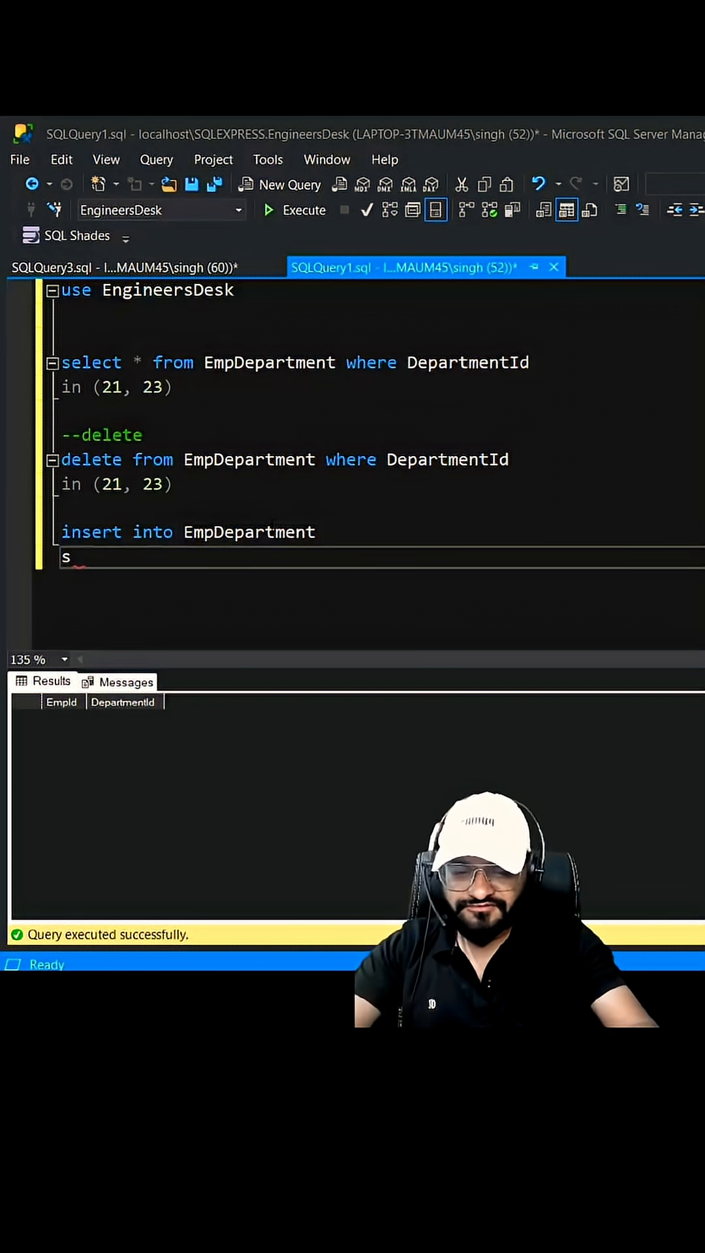
pyautogui.write('elect EmpId, DepartmentId')
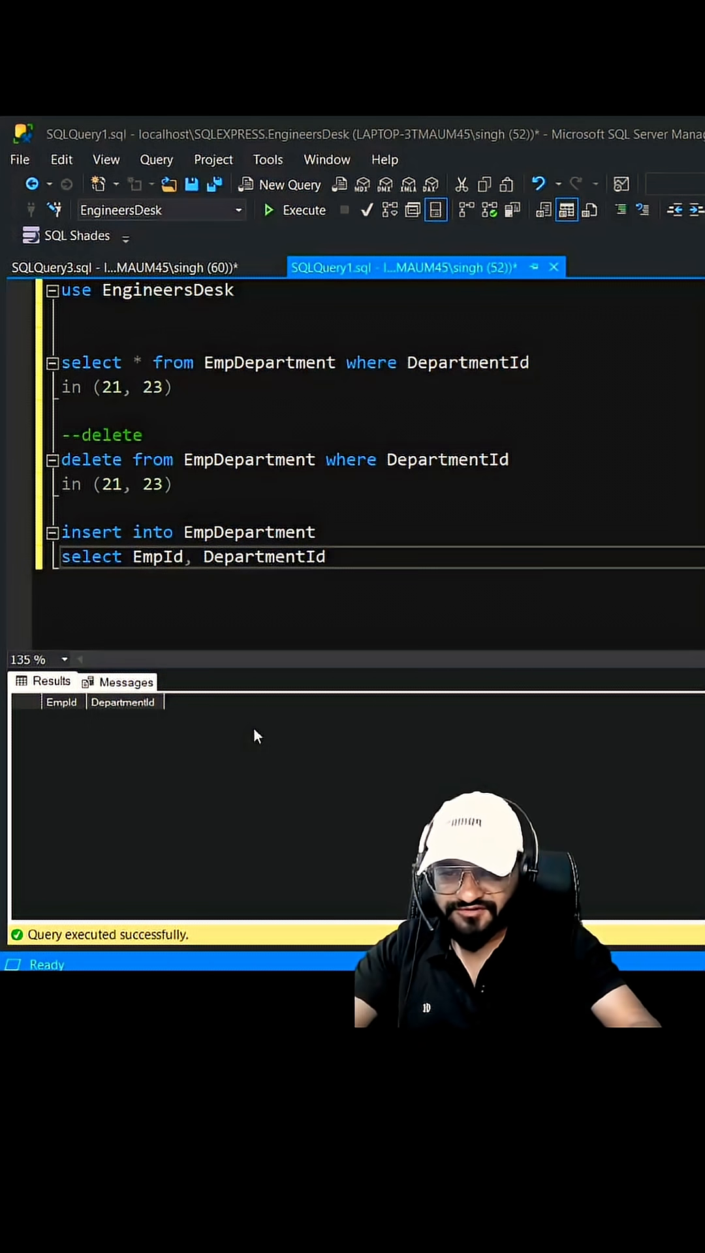
pyautogui.write('from')
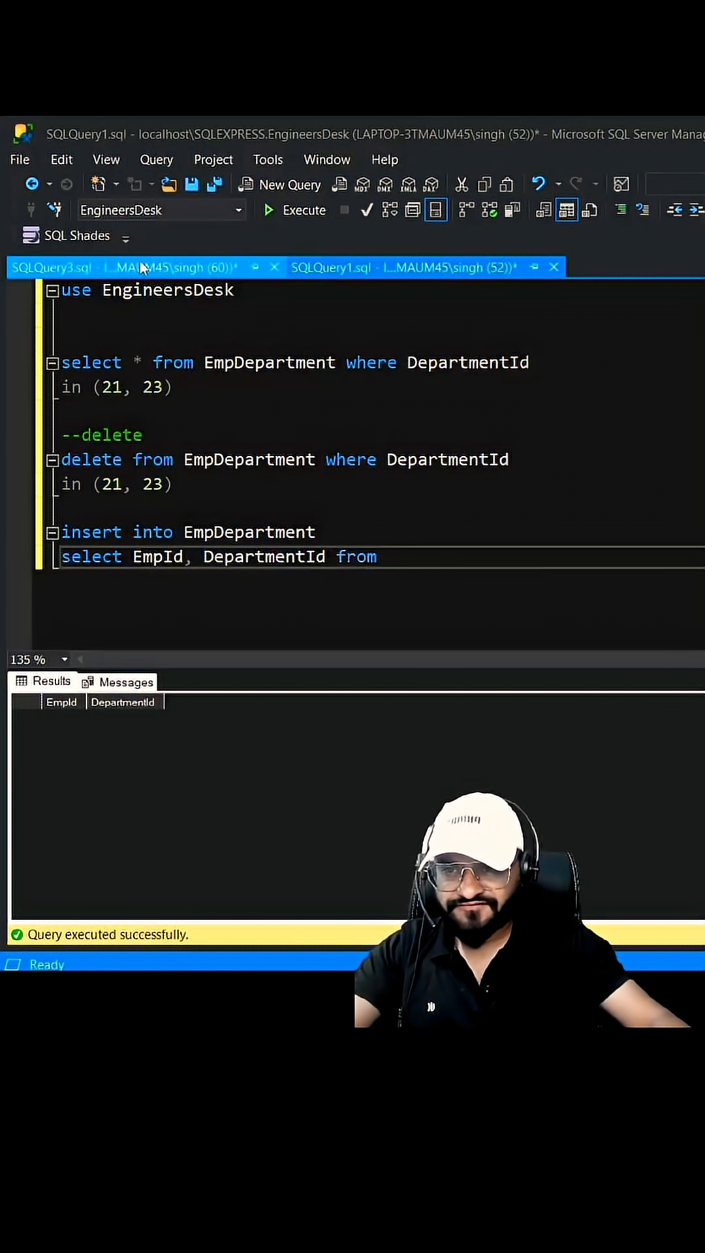
pyautogui.write('[backupRecords]Backup_10102025')
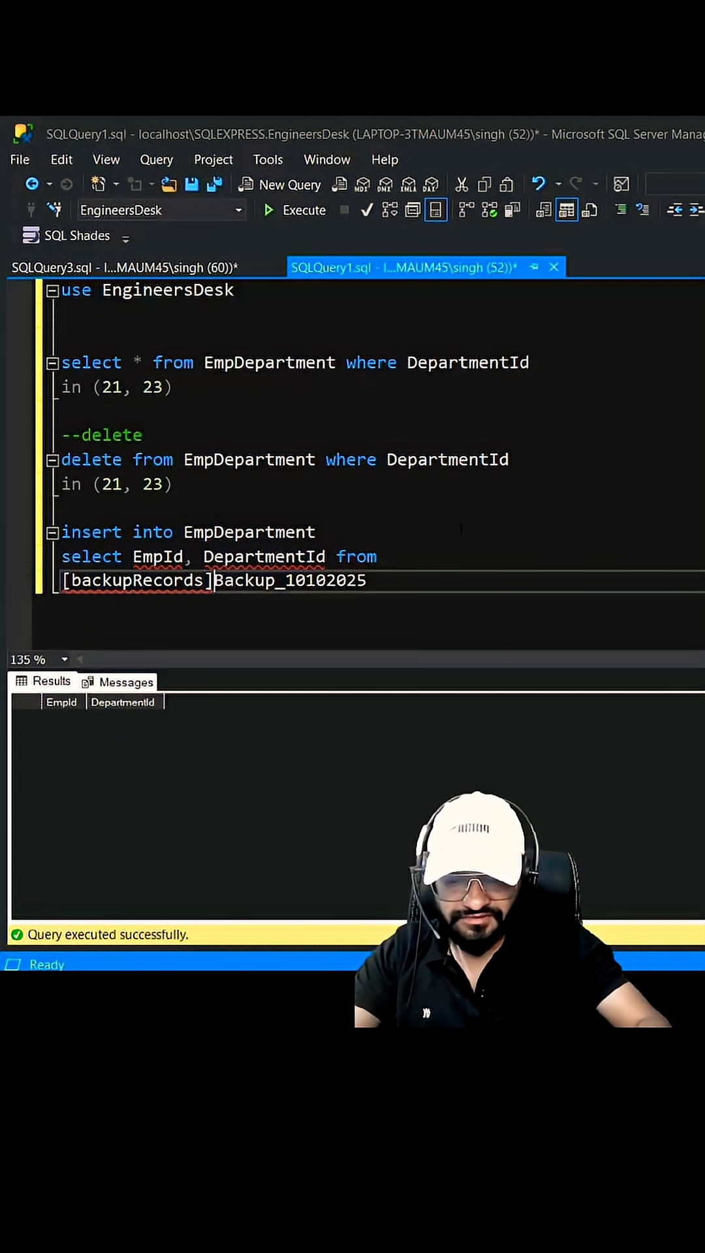
pyautogui.write('.[dbo].')
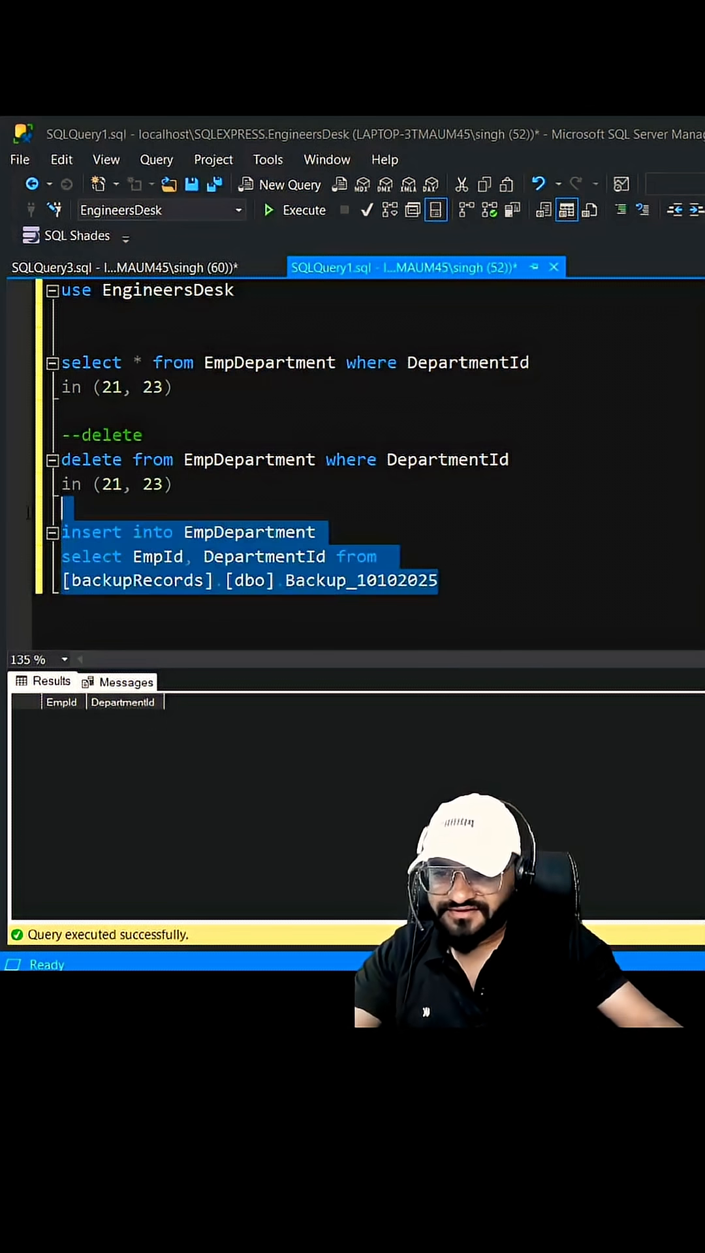
# Run the insert restoring 16 rows and rerun the lookup to confirm departments 21 and 23 are back.
pyautogui.click(304, 210)
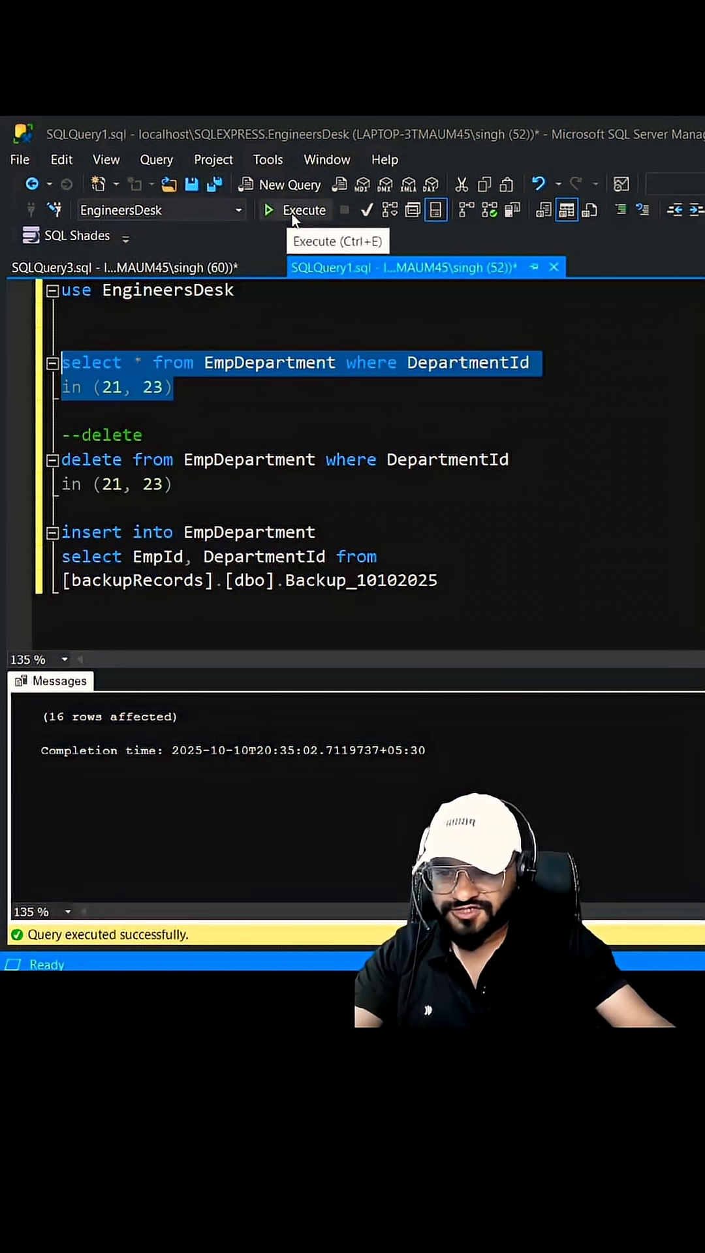
pyautogui.click(304, 209)
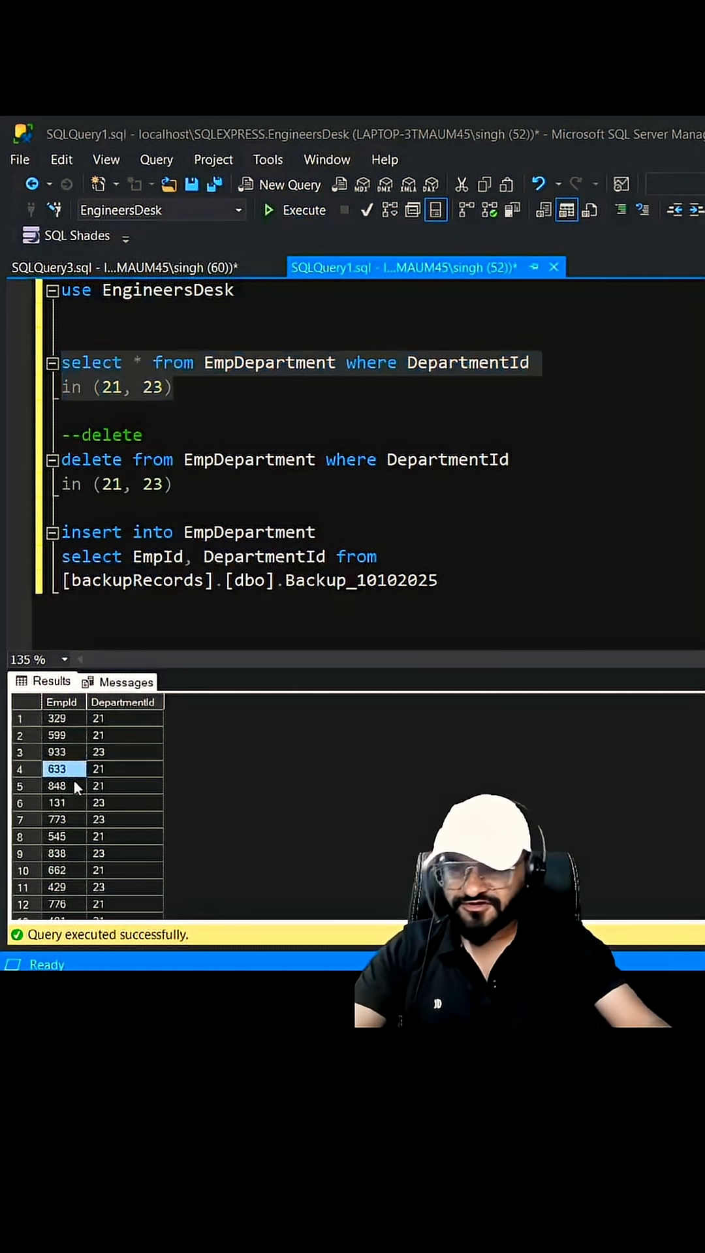